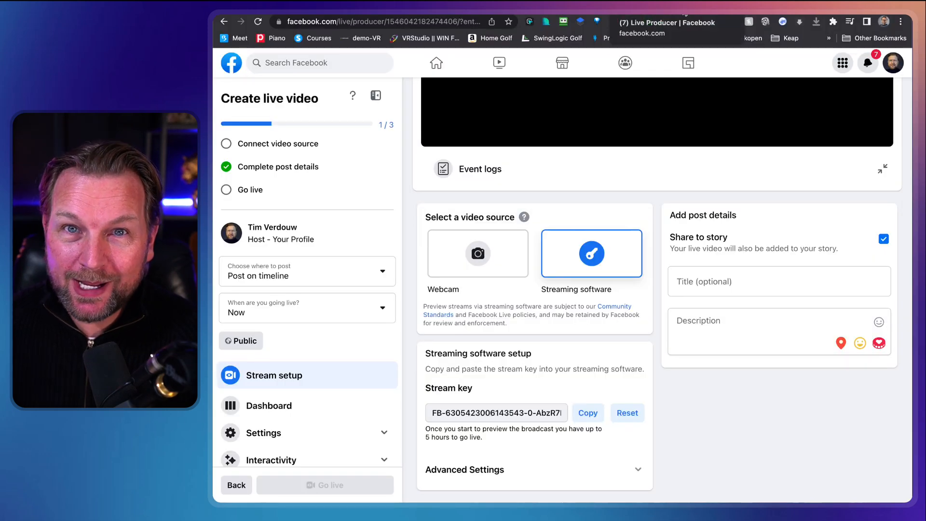
mouse_move(685, 64)
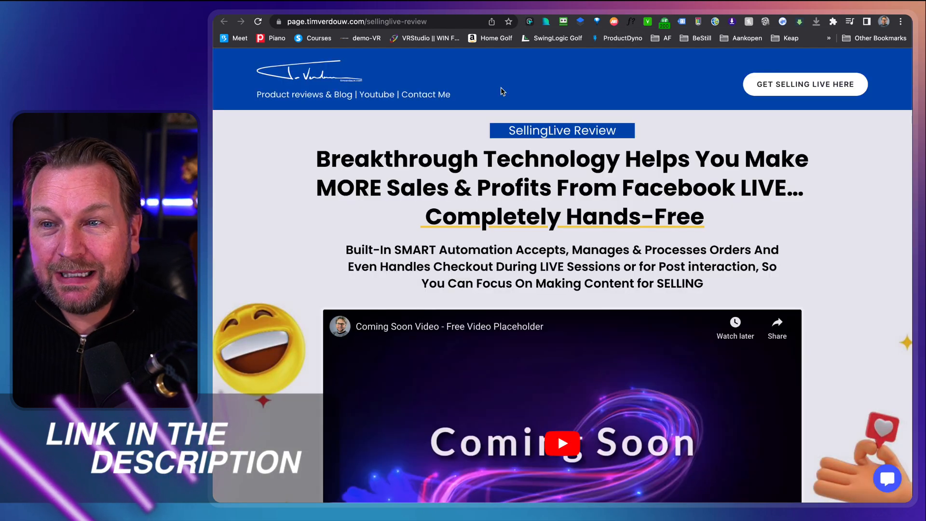
- Scroll down through the page, briefly bringing up and dismissing a word's options
scroll(down, 3)
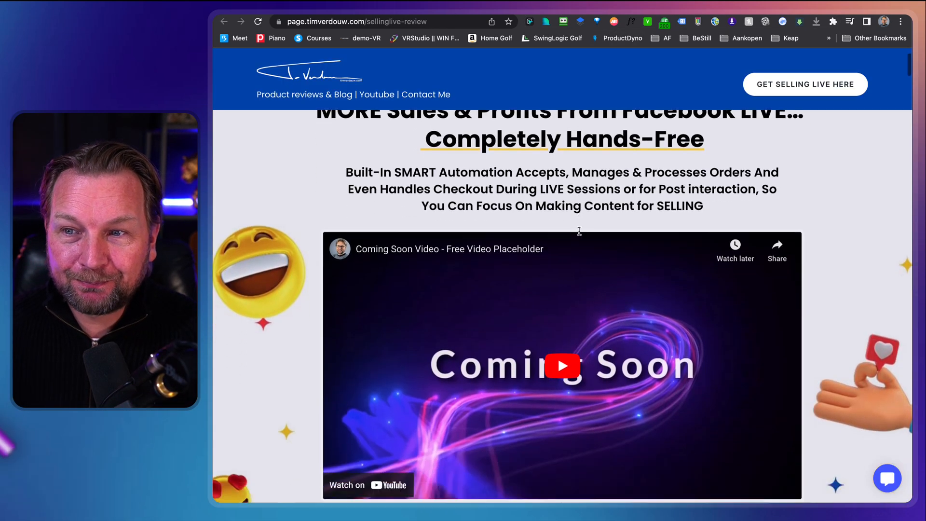
scroll(down, 3)
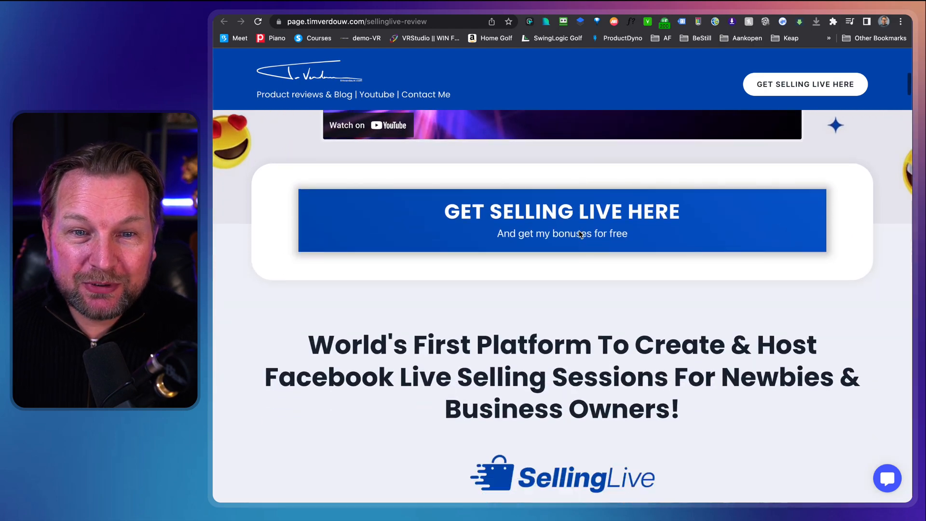
scroll(down, 3)
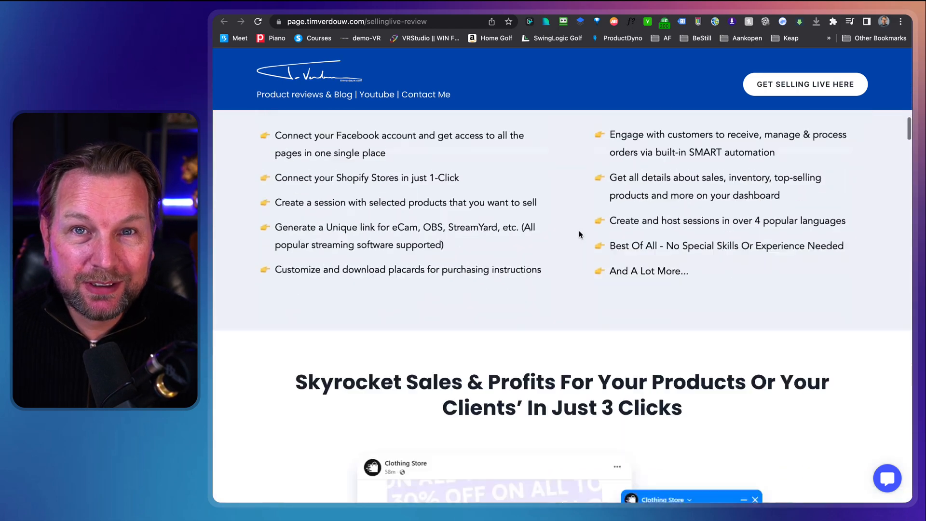
scroll(down, 3)
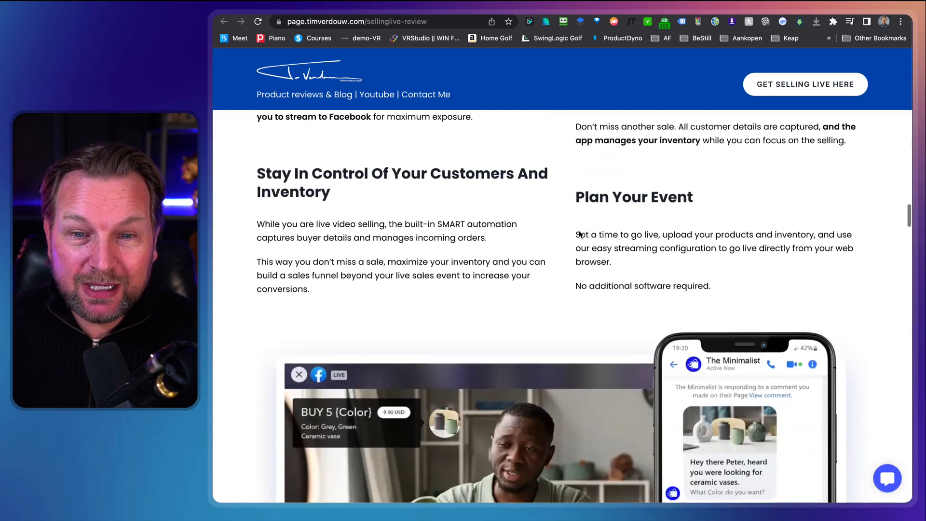
scroll(down, 3)
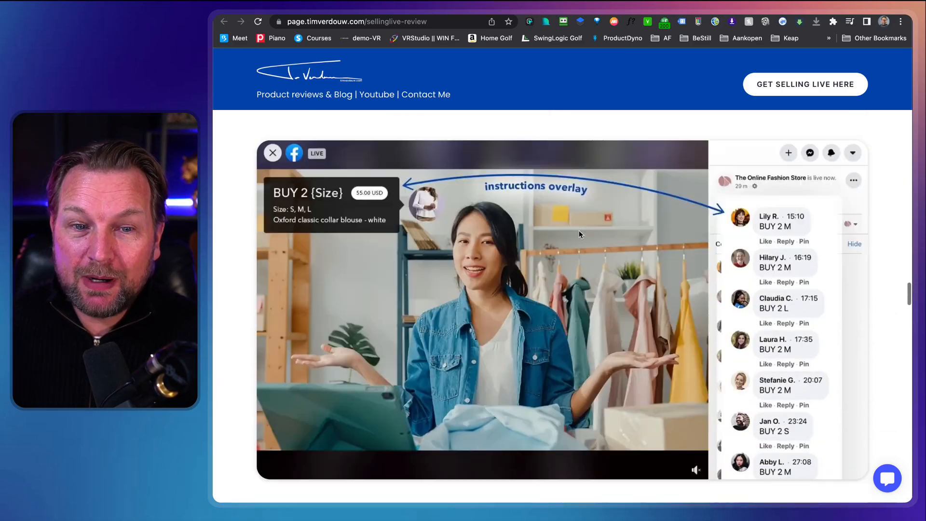
scroll(down, 3)
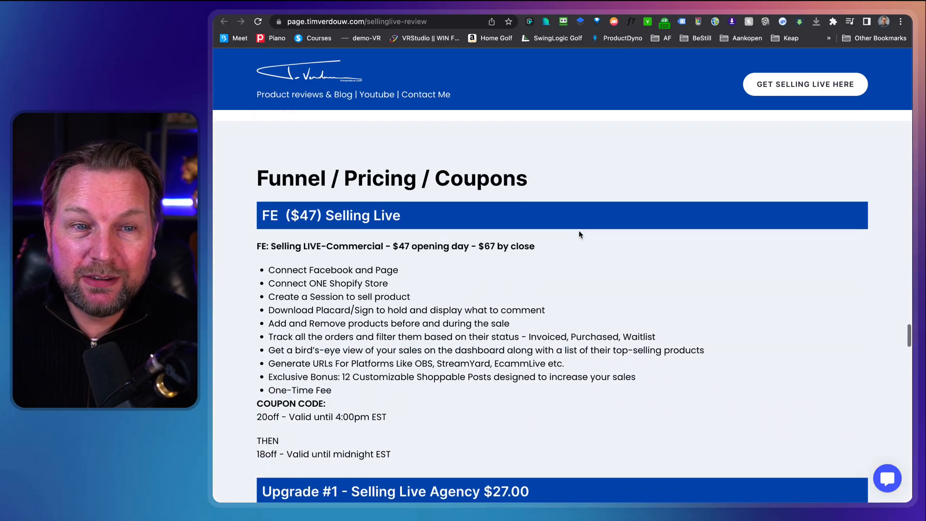
scroll(down, 3)
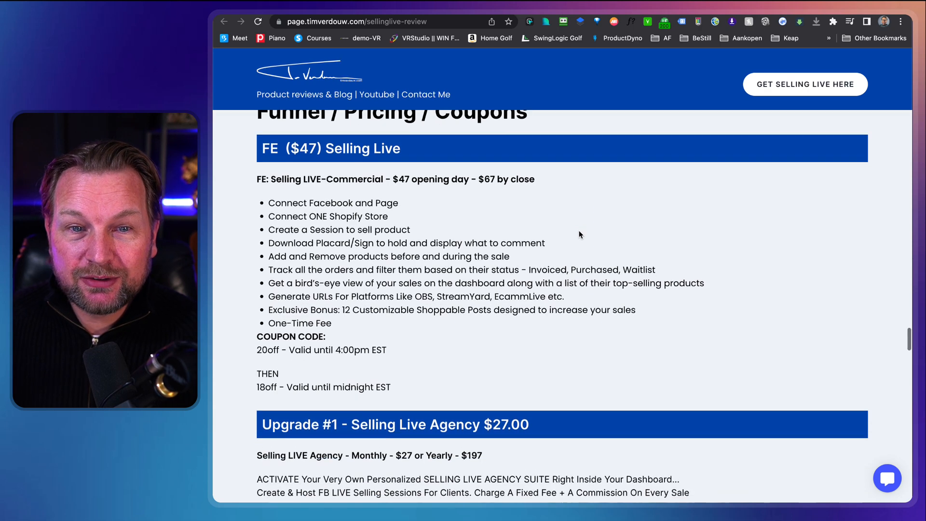
scroll(down, 3)
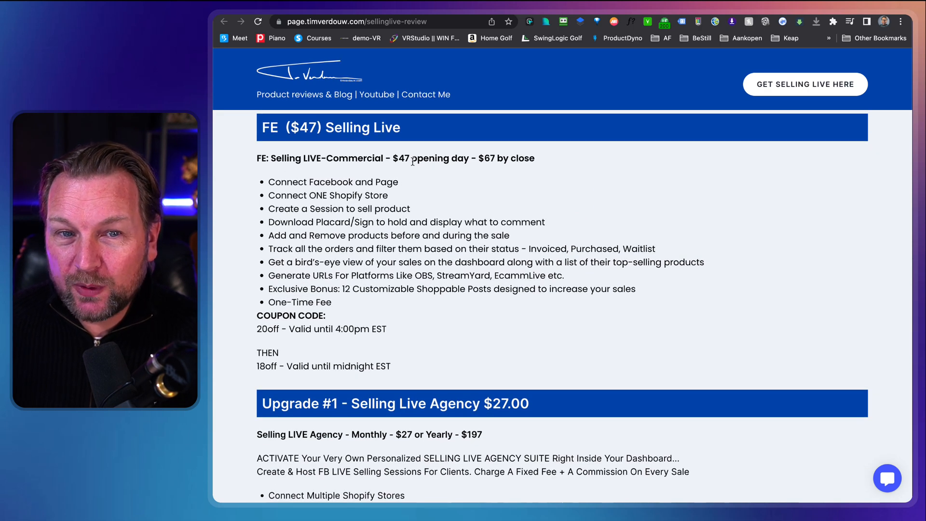
right_click(428, 158)
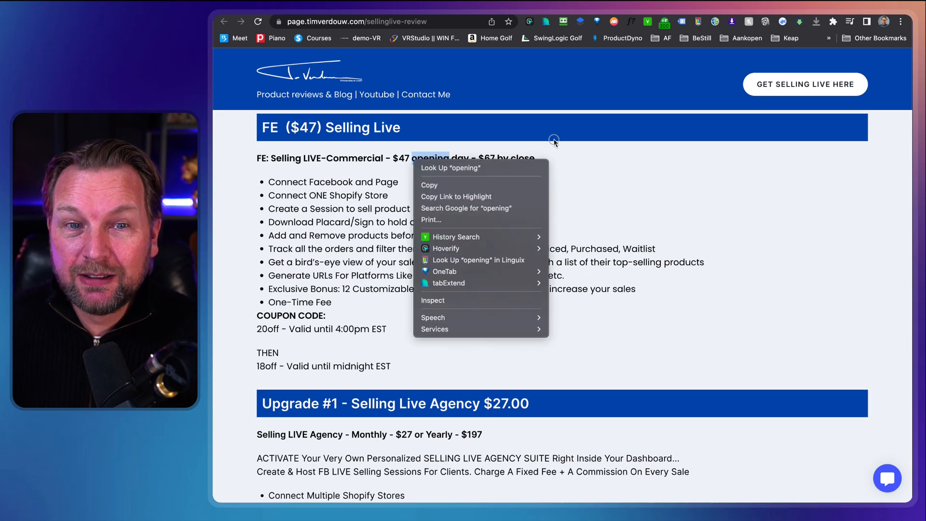
click(567, 206)
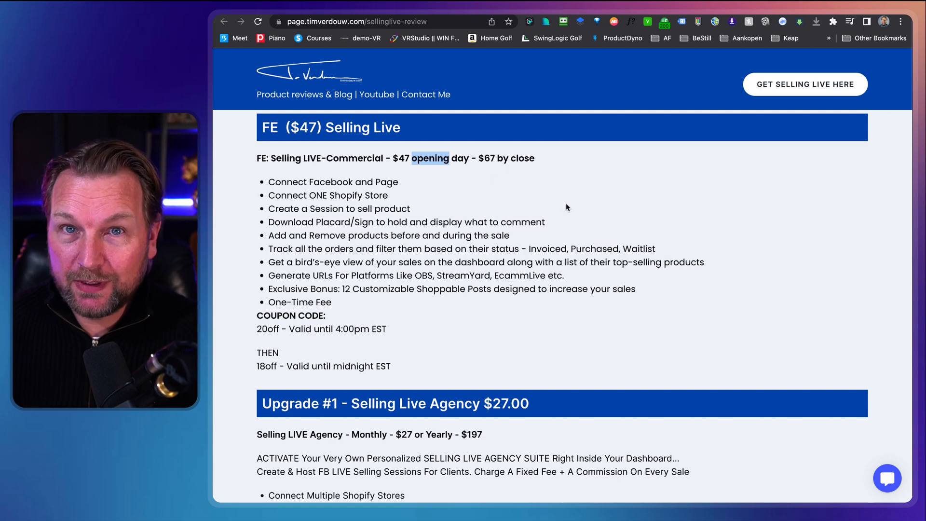
scroll(down, 3)
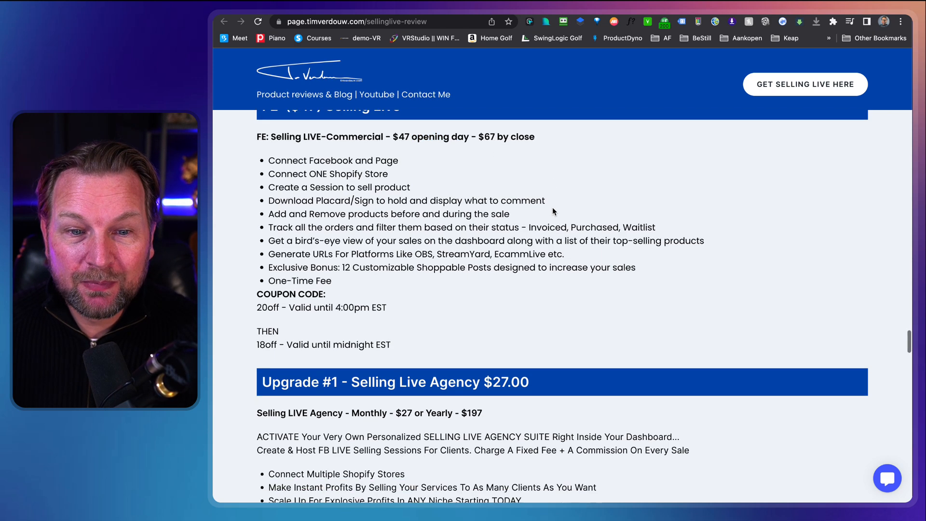
scroll(down, 3)
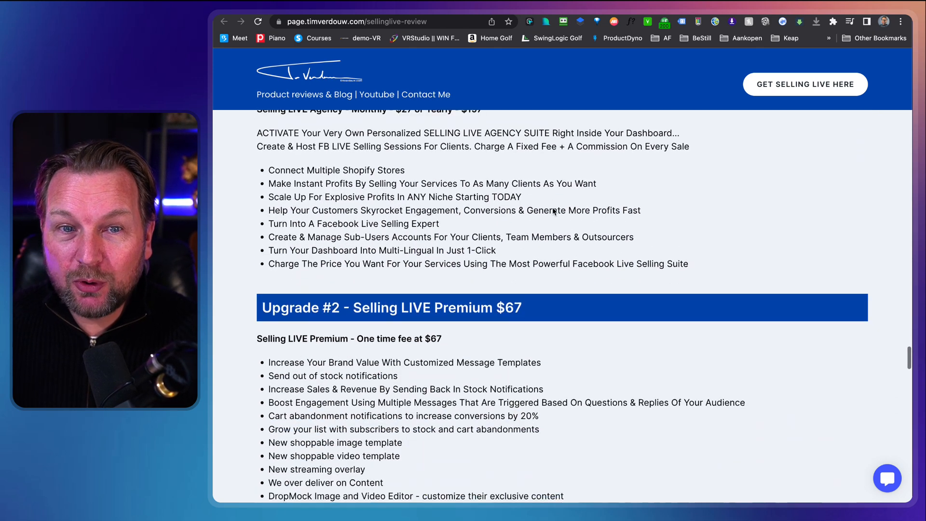
scroll(down, 3)
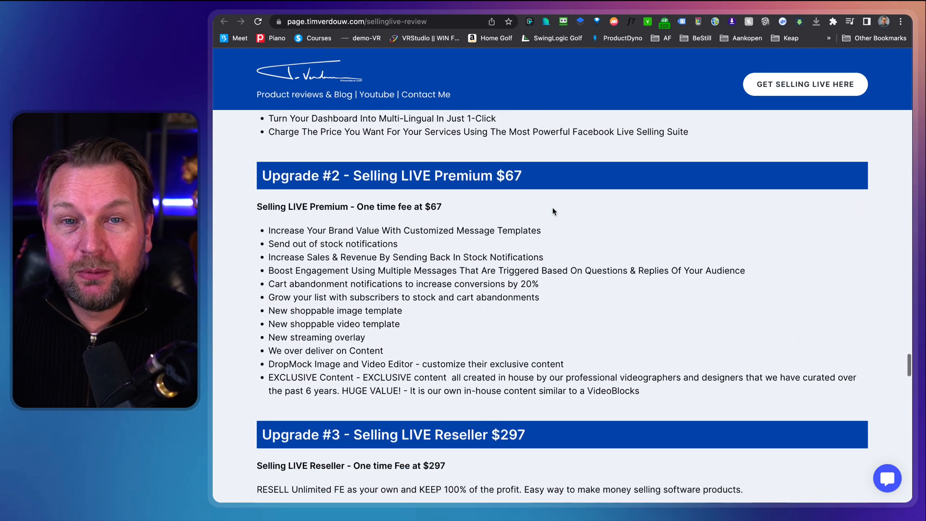
scroll(down, 3)
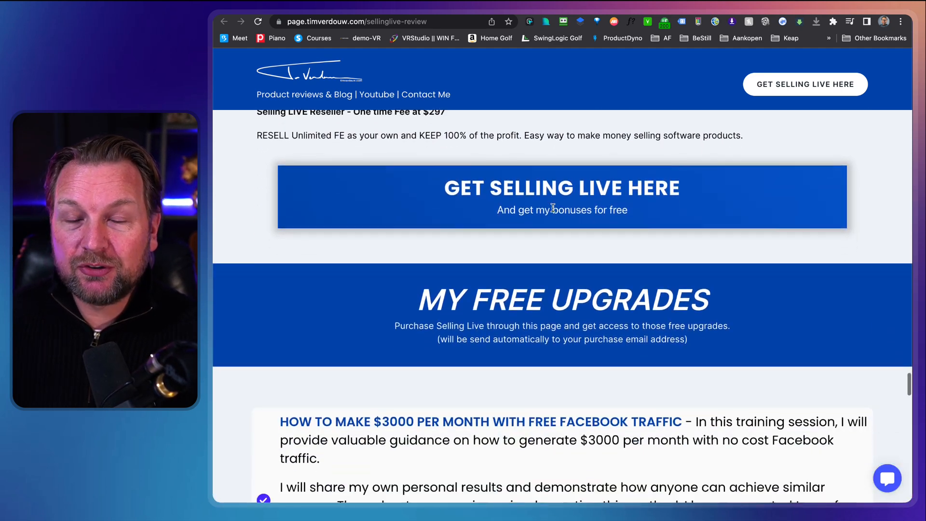
scroll(down, 3)
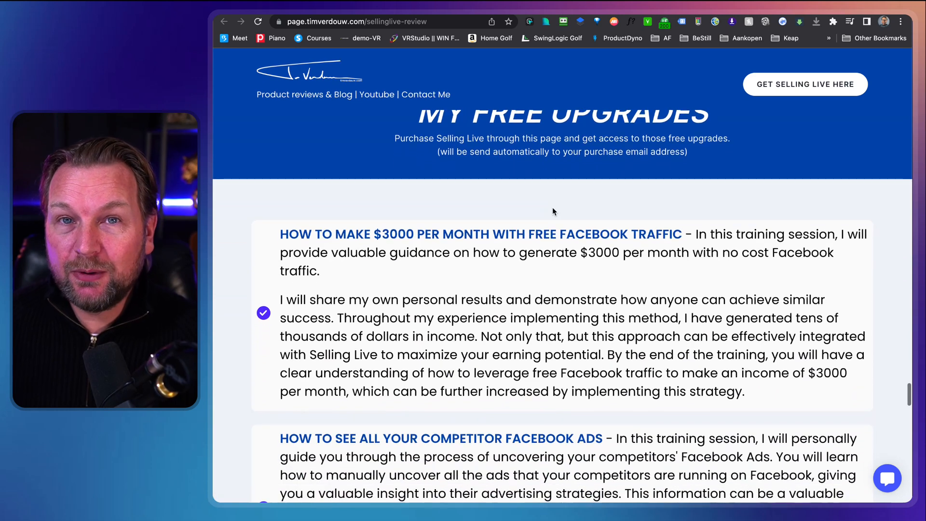
scroll(down, 3)
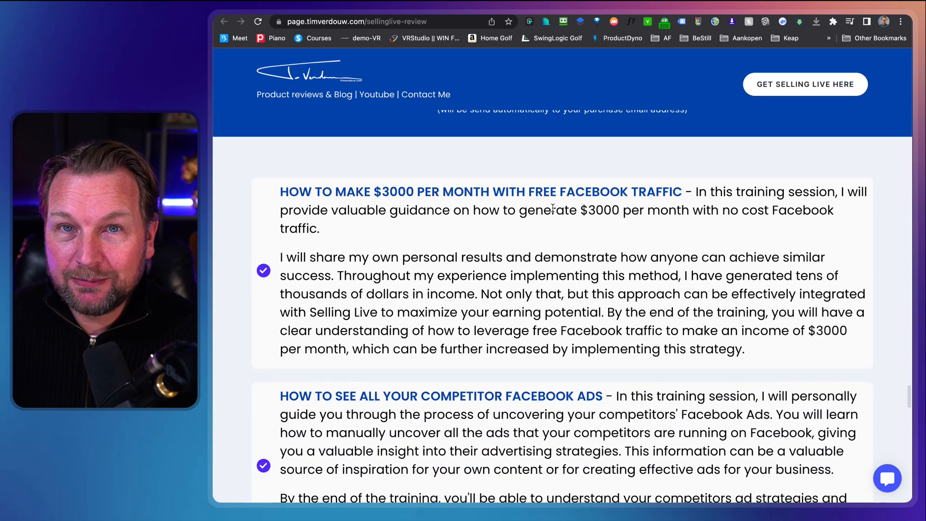
scroll(down, 3)
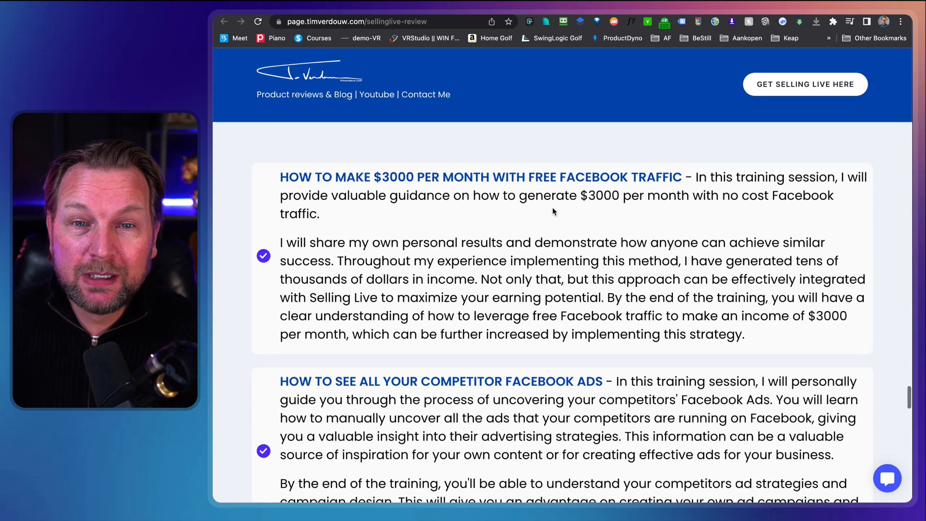
scroll(down, 3)
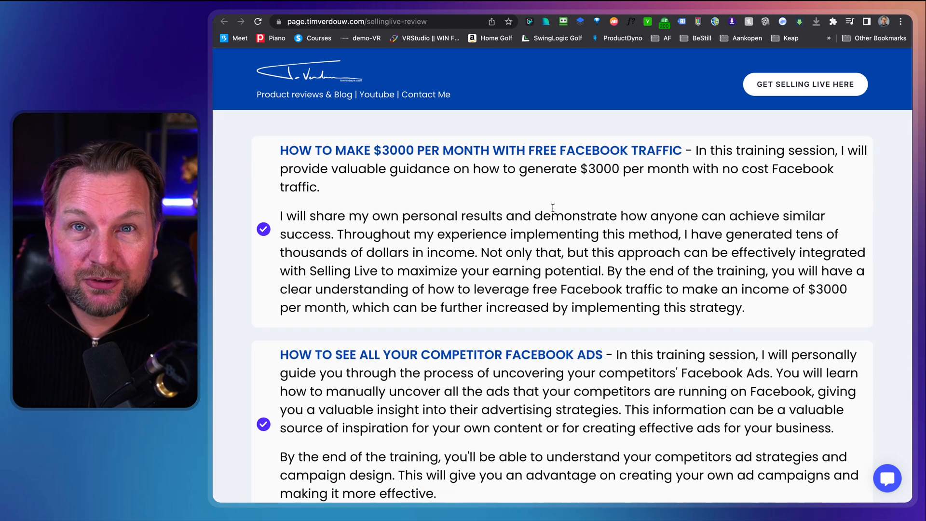
scroll(down, 3)
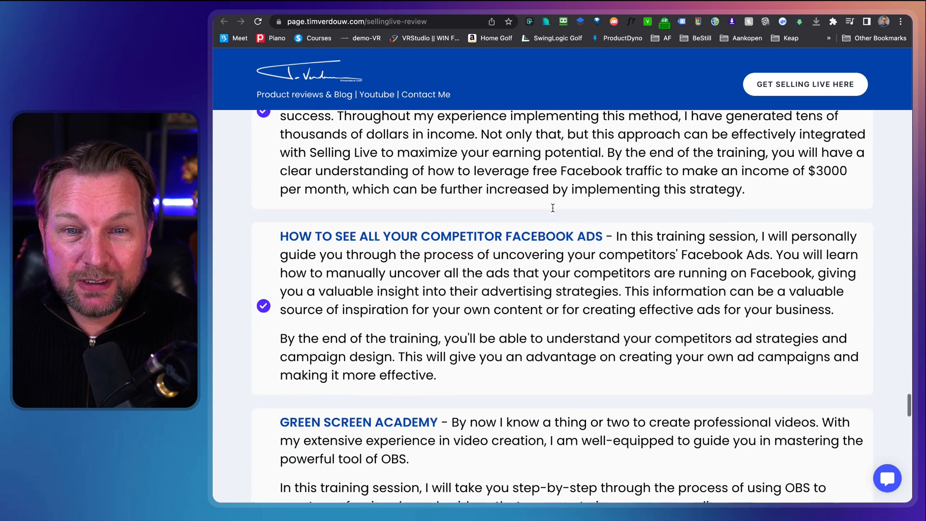
scroll(down, 3)
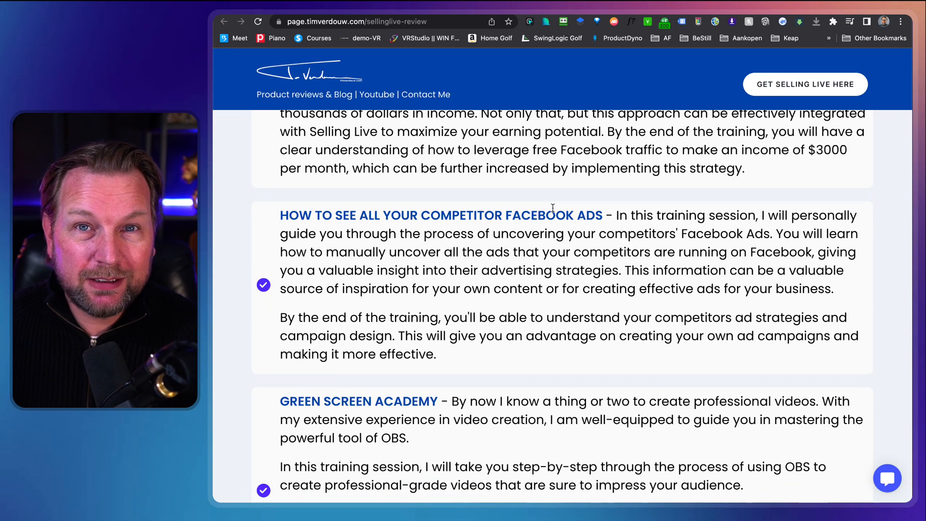
scroll(down, 3)
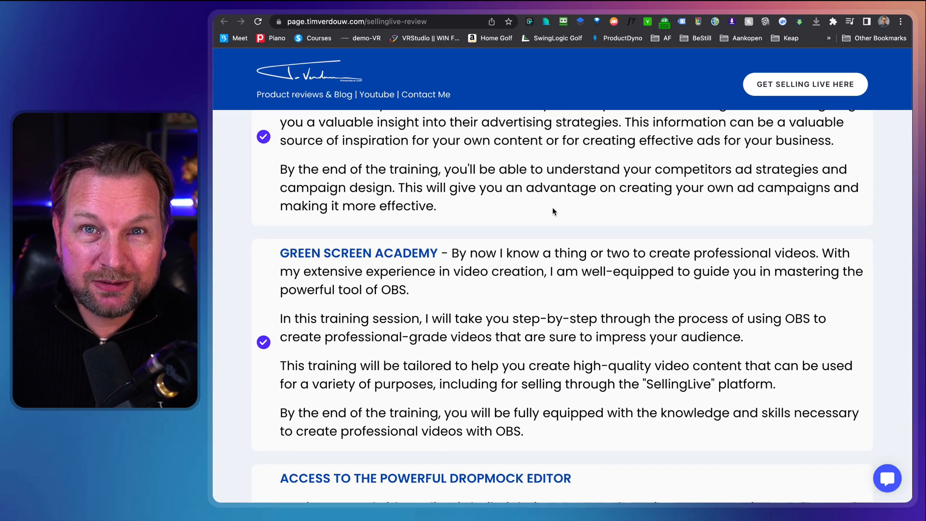
scroll(down, 3)
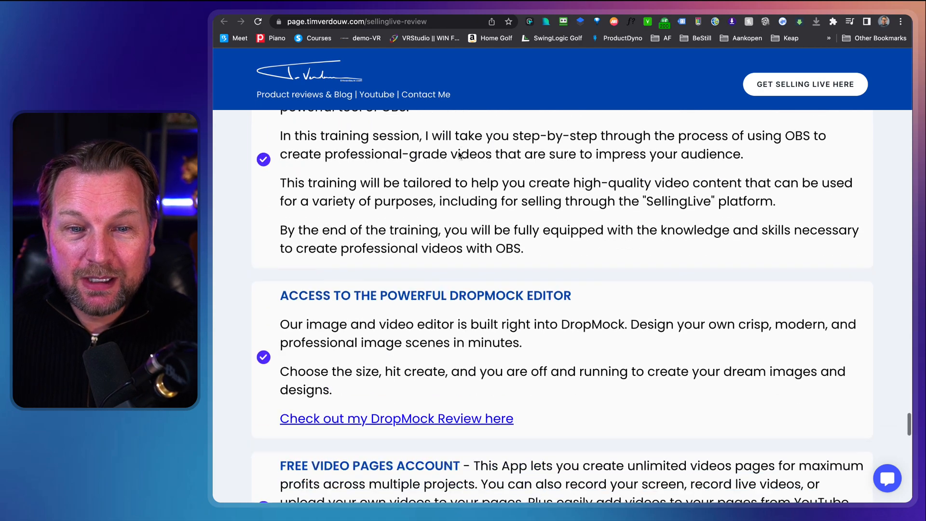
scroll(up, 3)
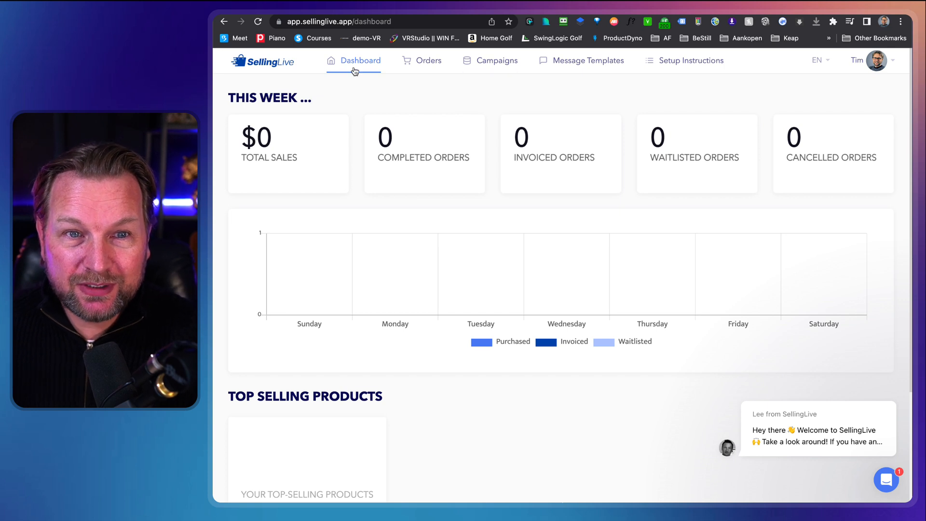
- Look over the Orders list
click(428, 60)
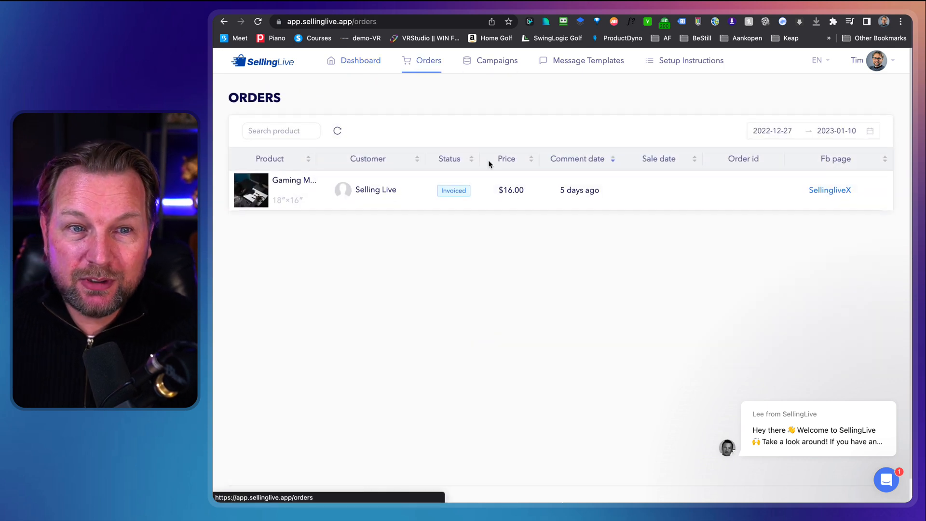
mouse_move(668, 129)
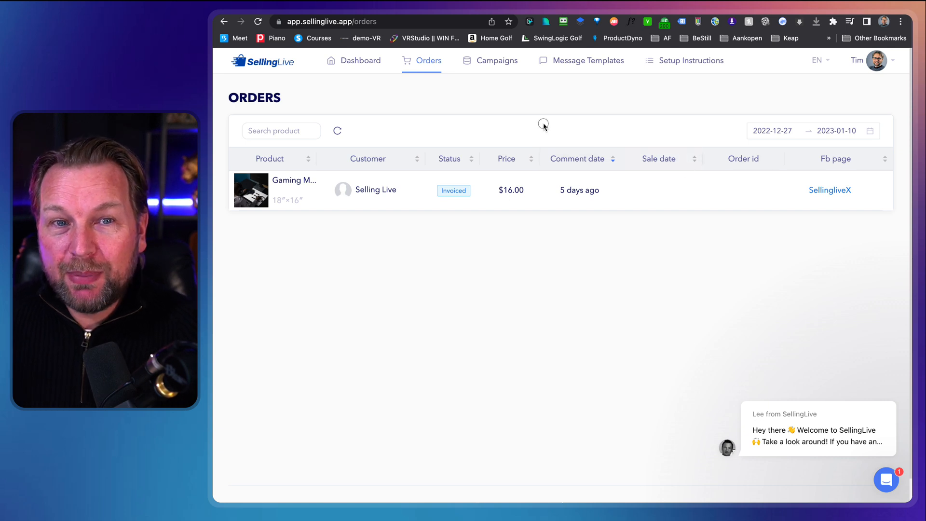
mouse_move(561, 116)
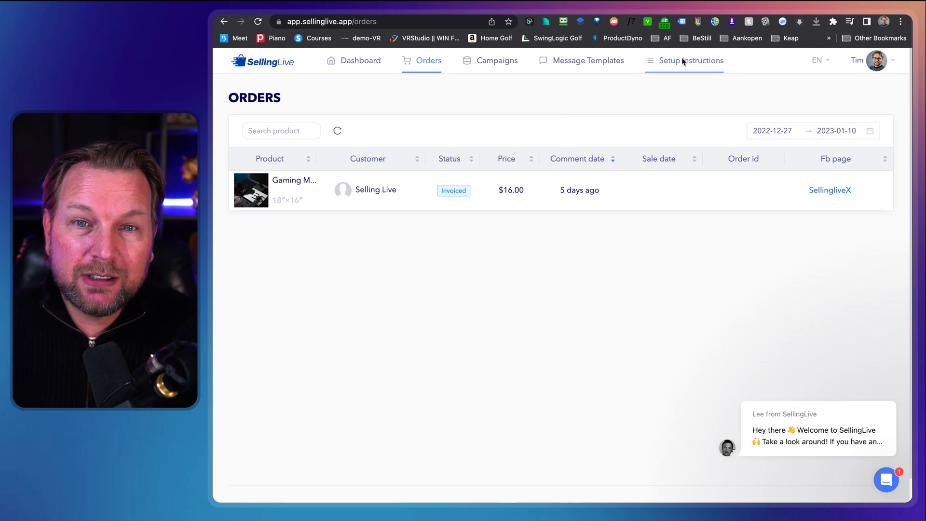
click(690, 60)
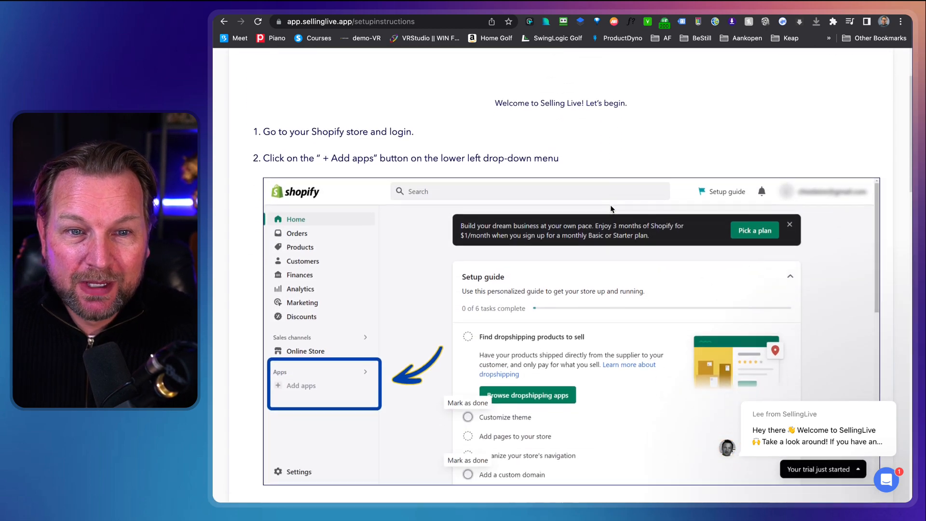
scroll(down, 3)
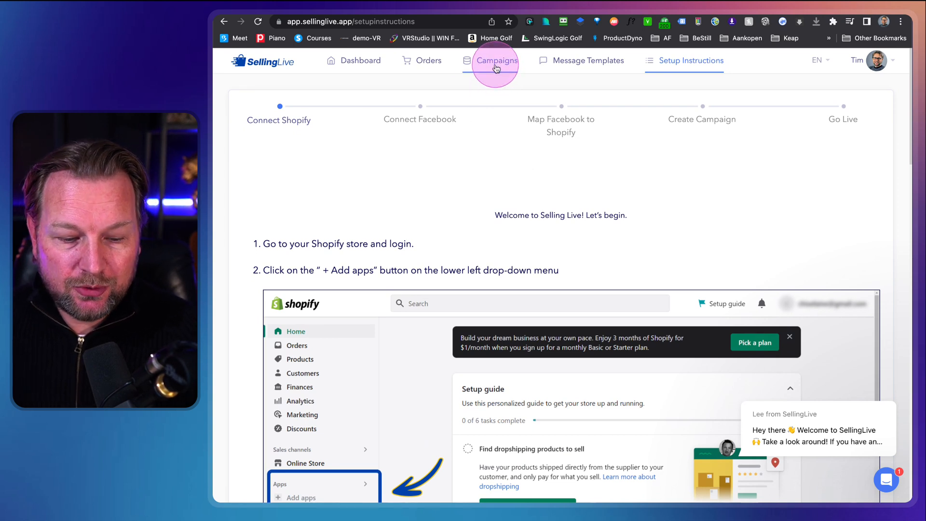
- From Campaigns, create a new campaign and pick the SellingLiveX store
click(496, 63)
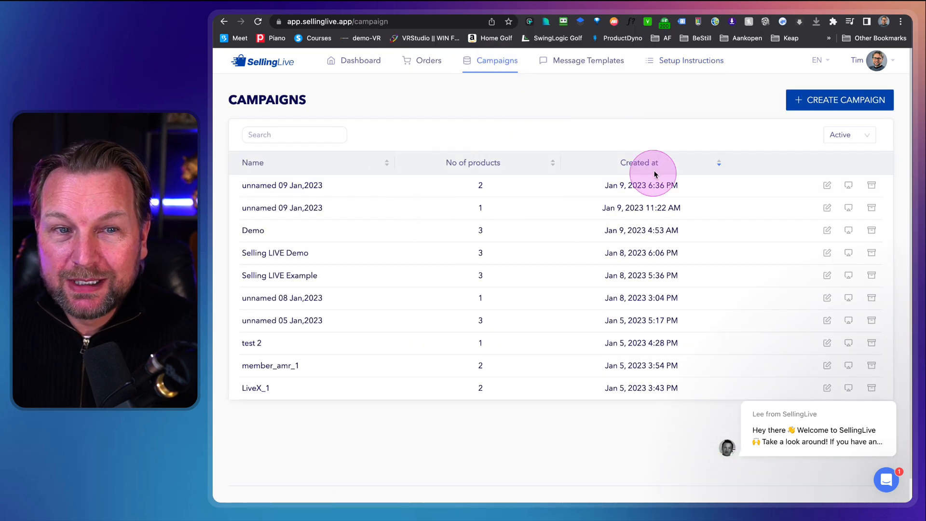
mouse_move(587, 168)
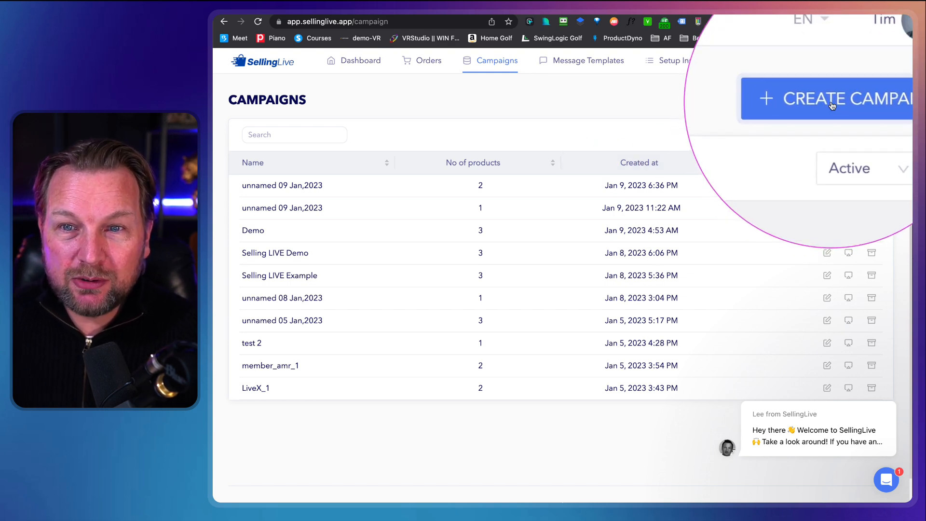
click(831, 99)
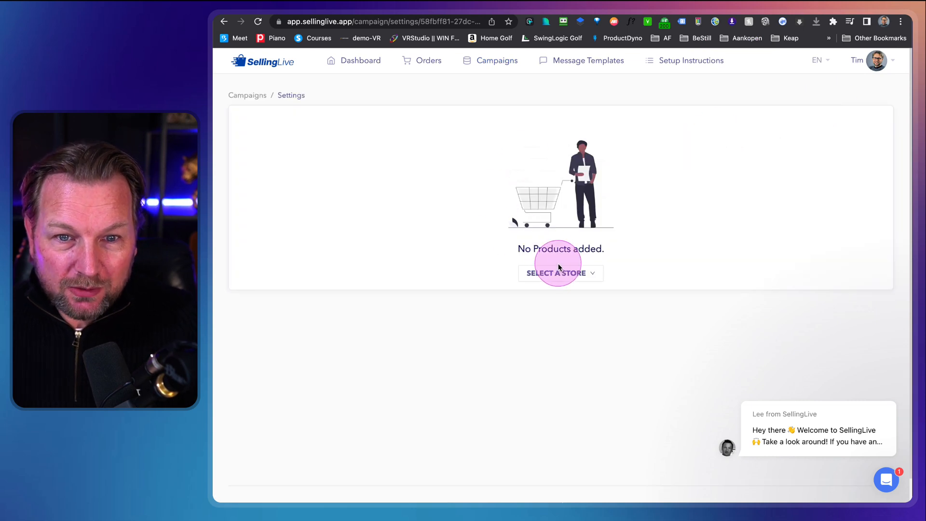
click(561, 273)
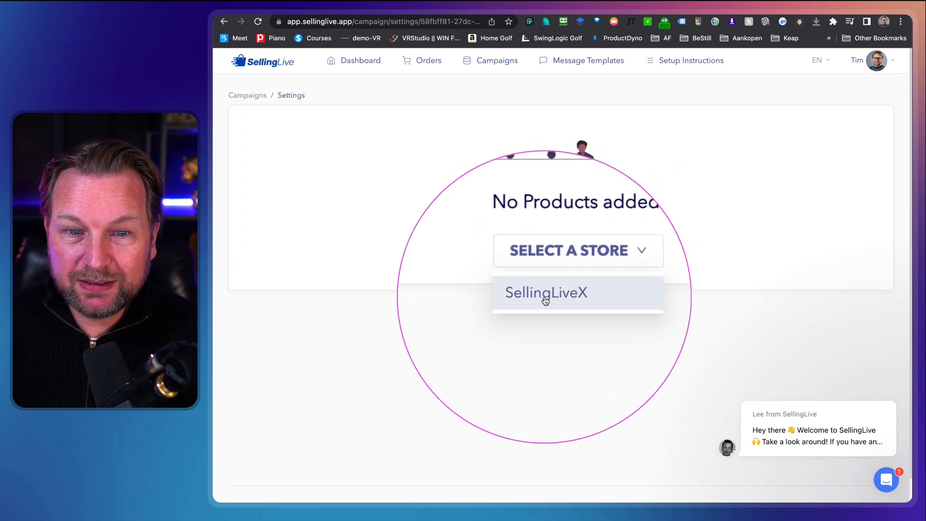
click(546, 293)
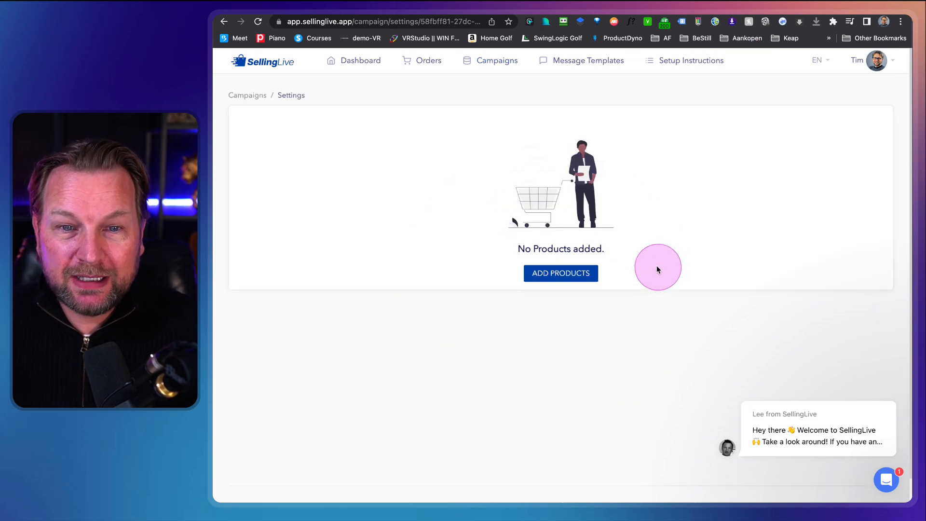
- Add the two Gaming mouse pads and the Black Glossy Mug to the campaign and confirm
click(561, 273)
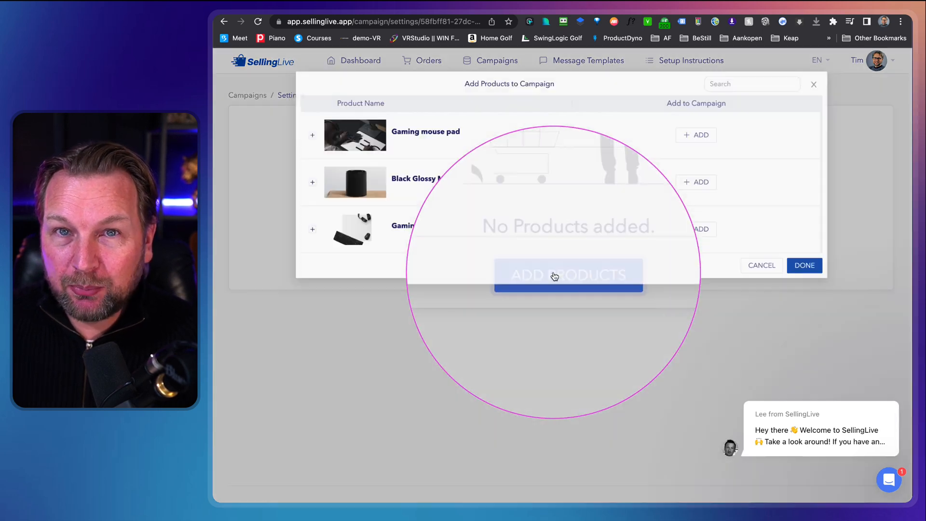
click(569, 276)
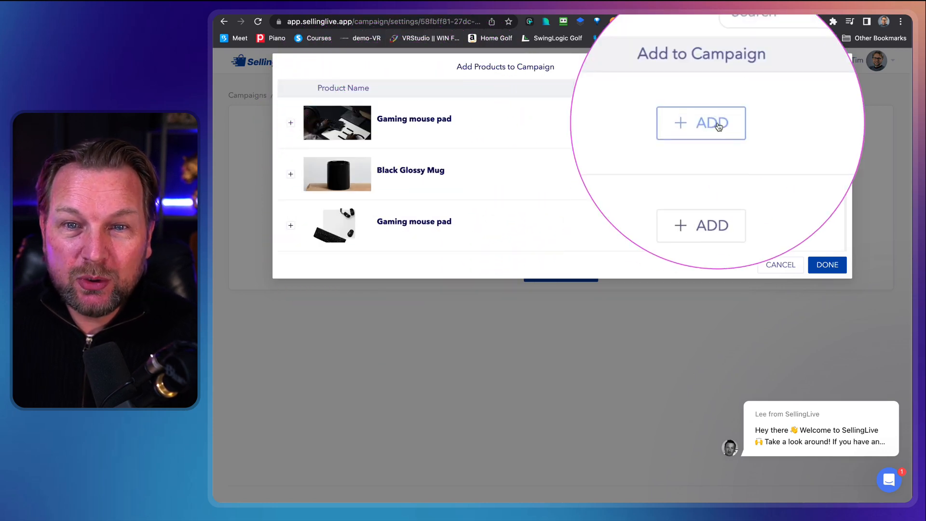
click(701, 123)
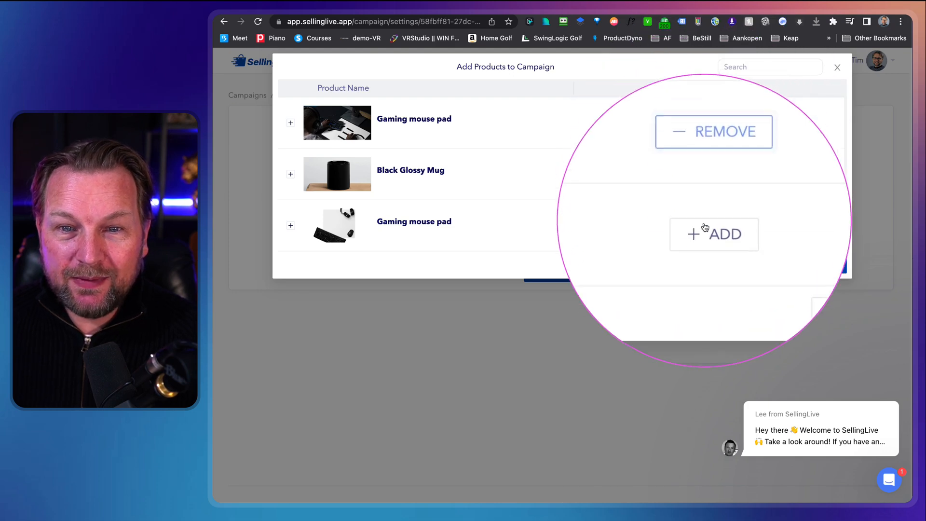
click(714, 233)
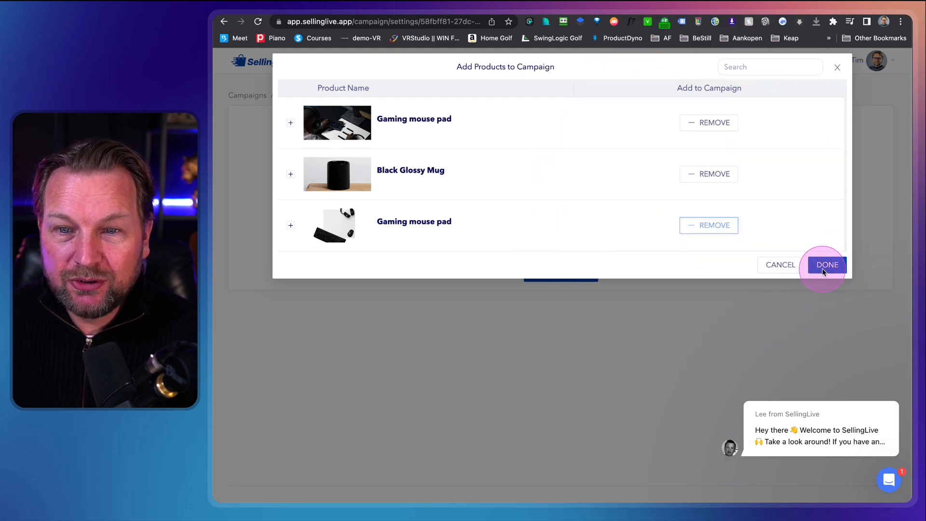
click(827, 265)
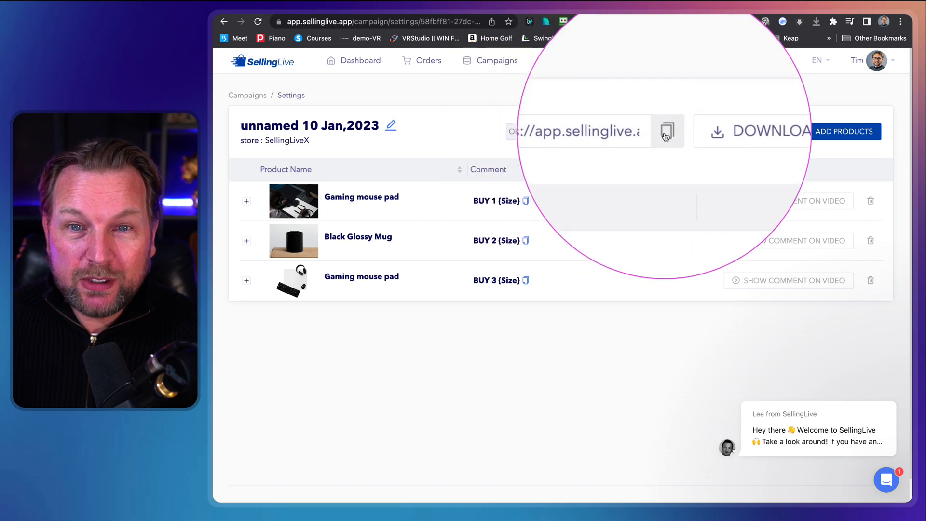
- Copy the campaign's OBS stream link to the clipboard
click(667, 131)
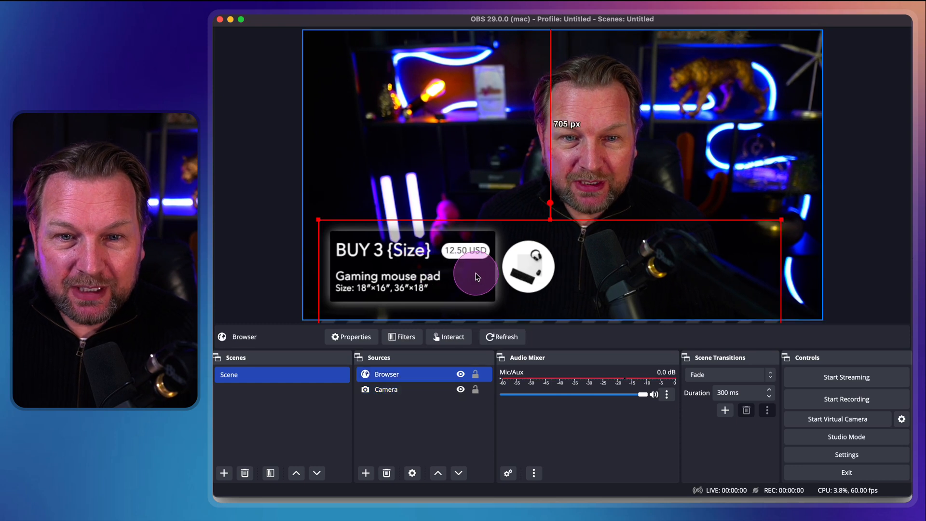
click(387, 374)
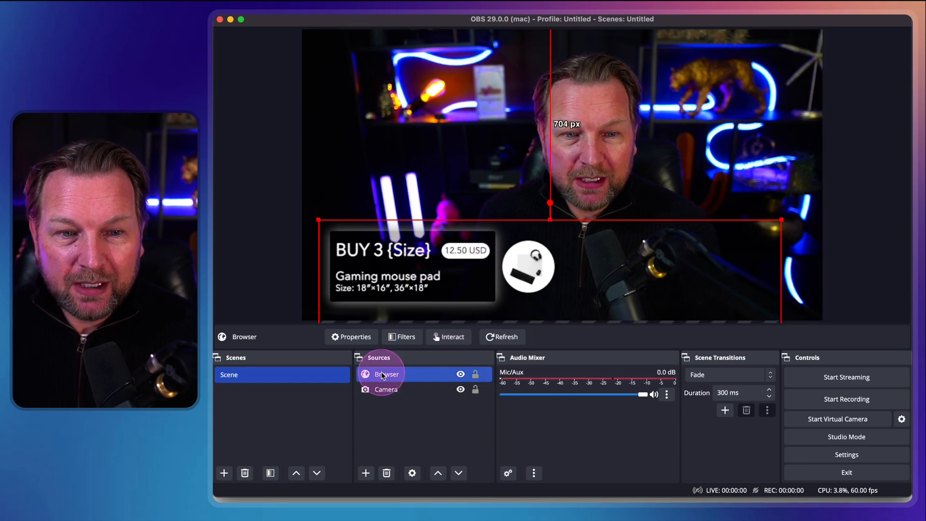
click(366, 473)
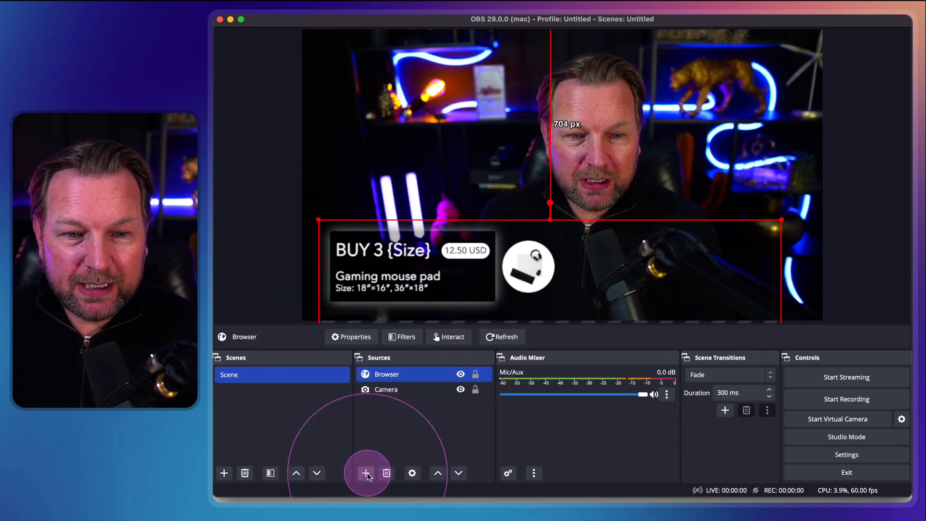
click(367, 473)
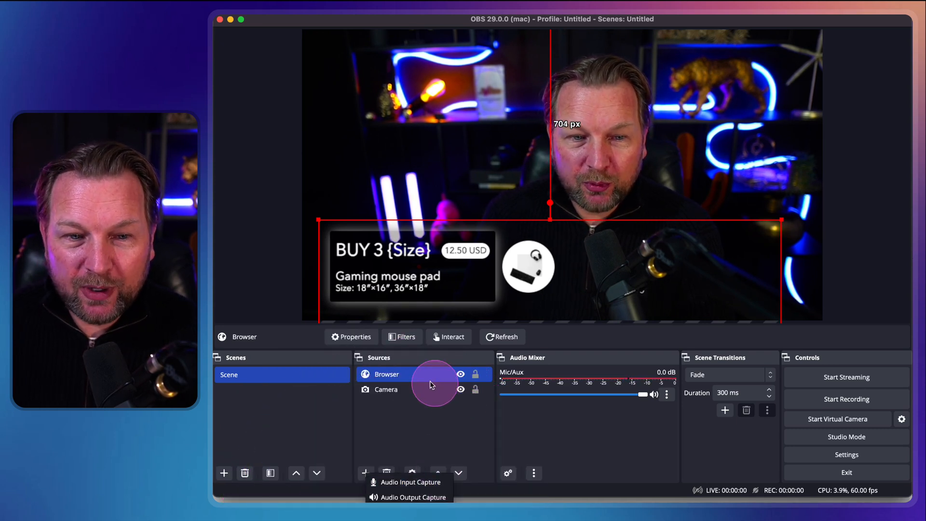
click(352, 337)
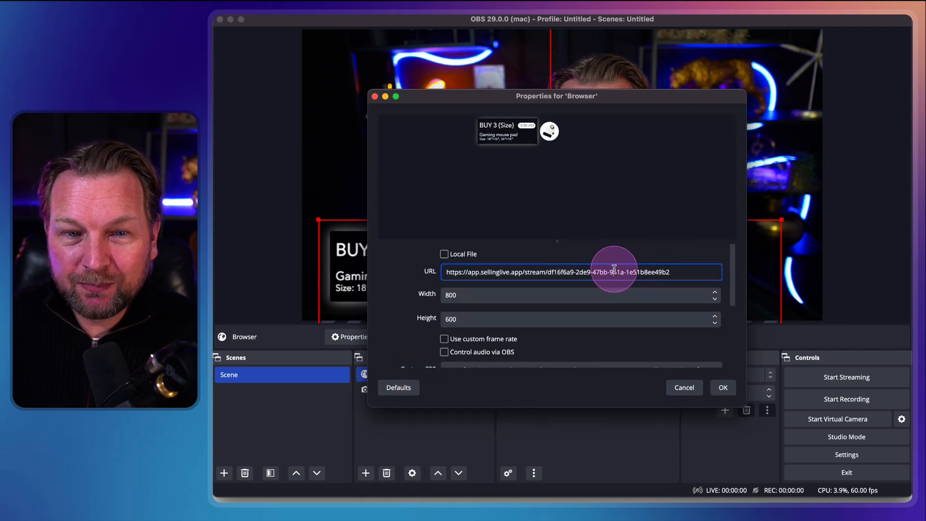
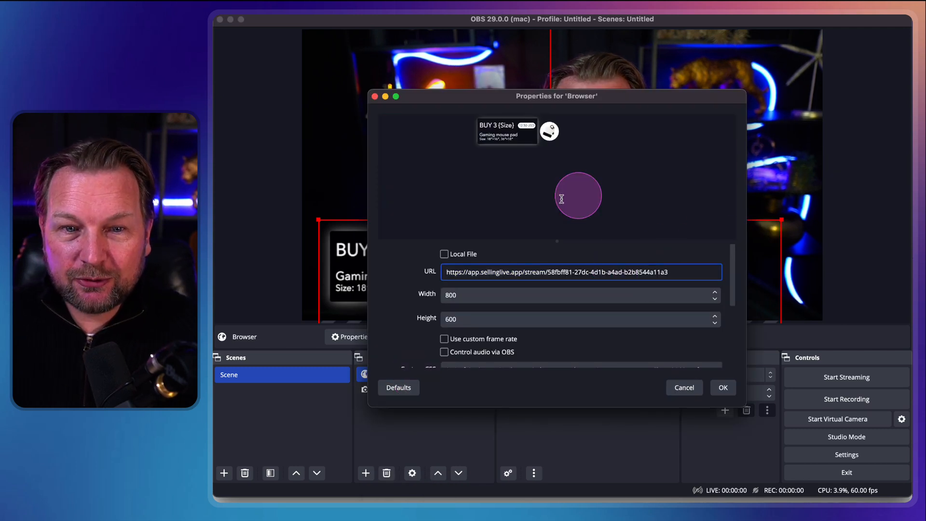
click(724, 388)
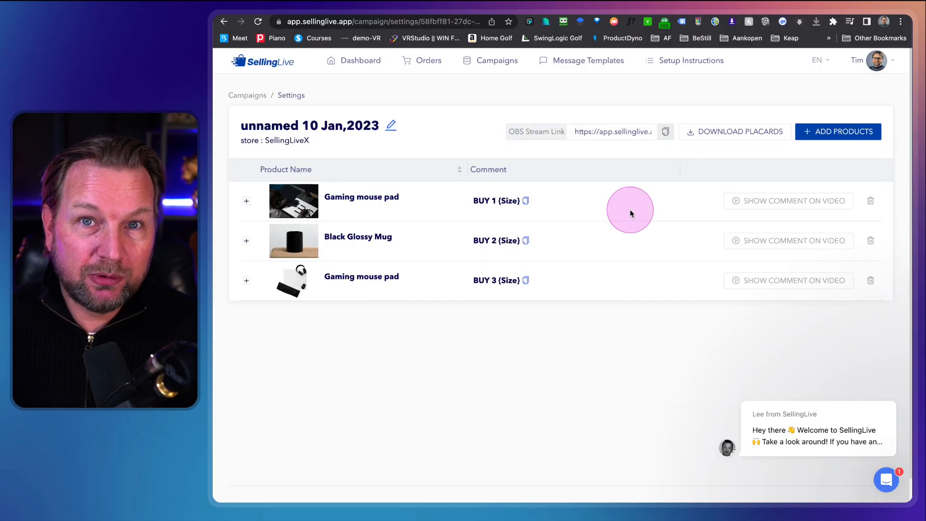
mouse_move(770, 203)
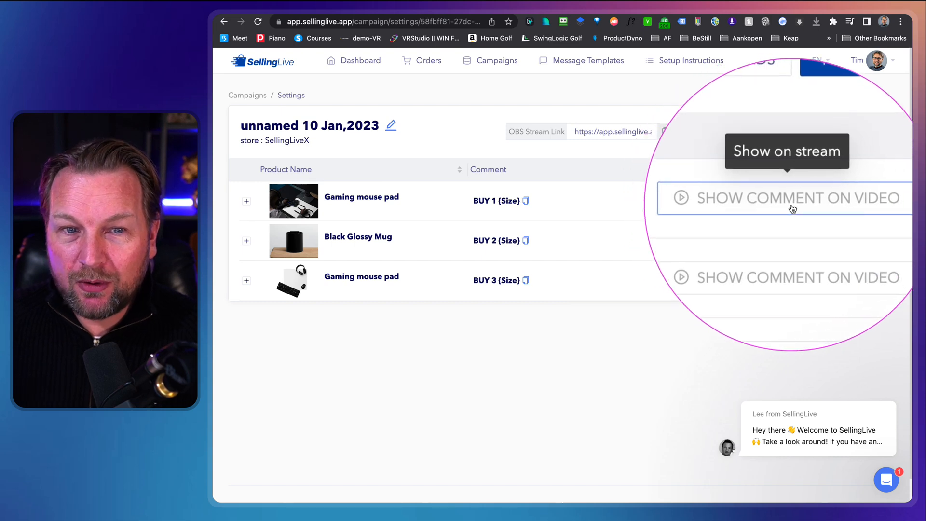
- Show the BUY 3 Gaming mouse pad's comment on the video overlay
click(797, 198)
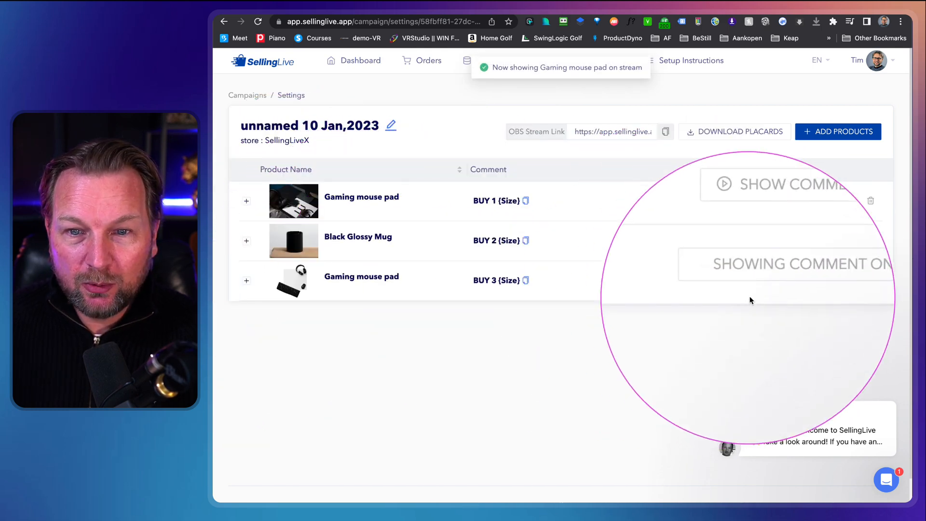
mouse_move(785, 290)
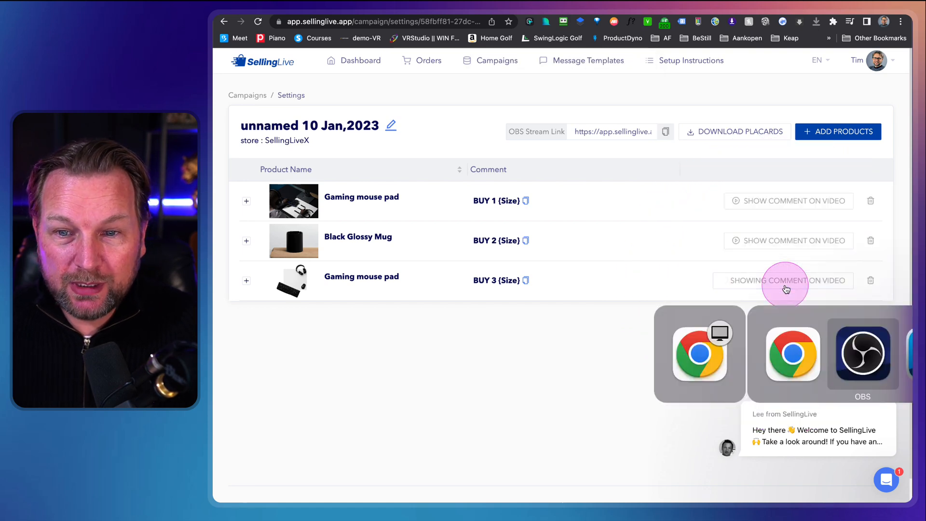
click(863, 354)
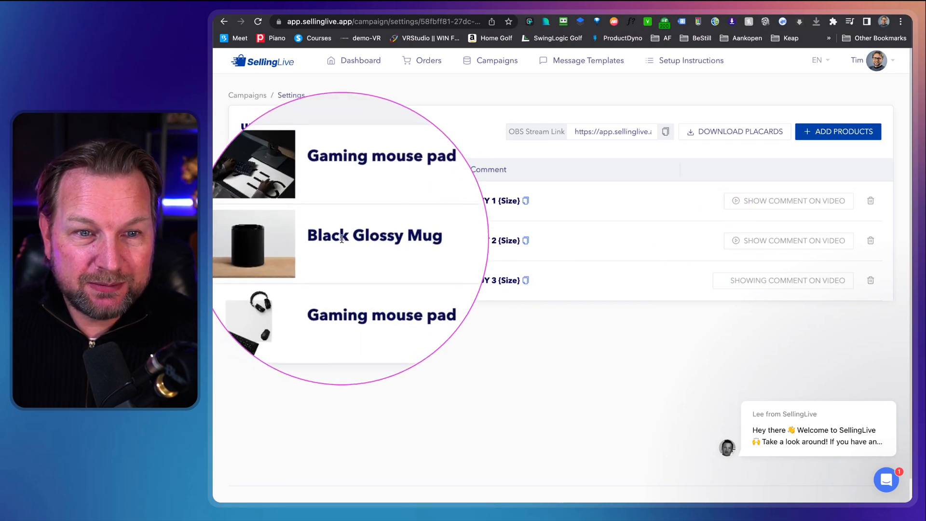
mouse_move(797, 247)
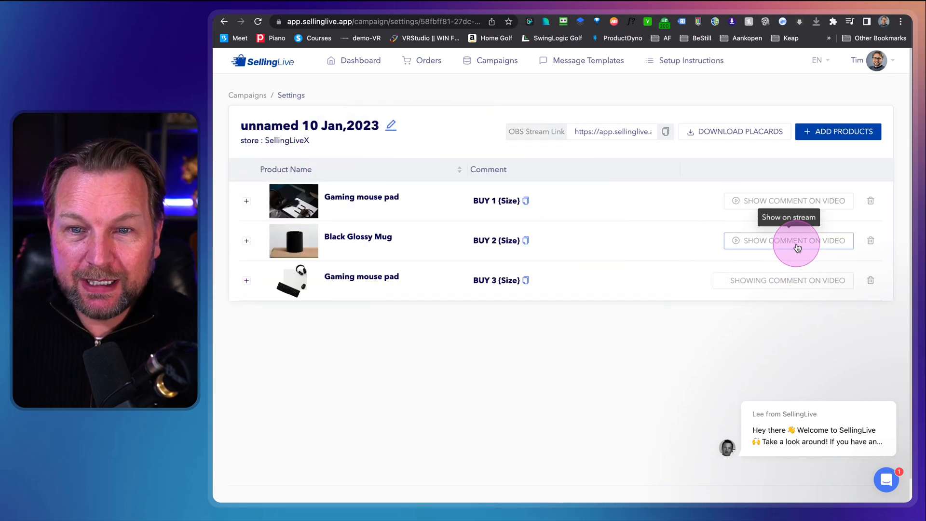
- Show the BUY 2 Black Glossy Mug's comment on the video instead
click(788, 242)
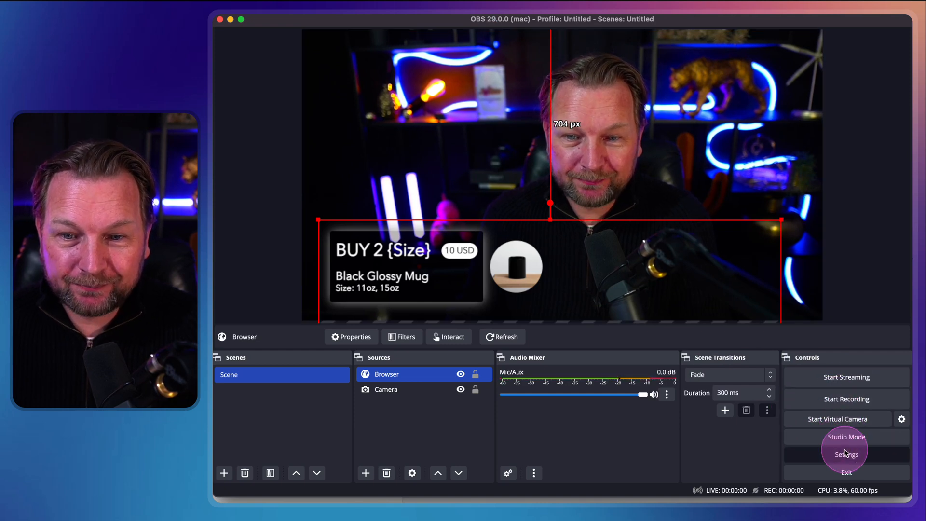
- Check the Stream settings point to Facebook Live, then start streaming
click(847, 454)
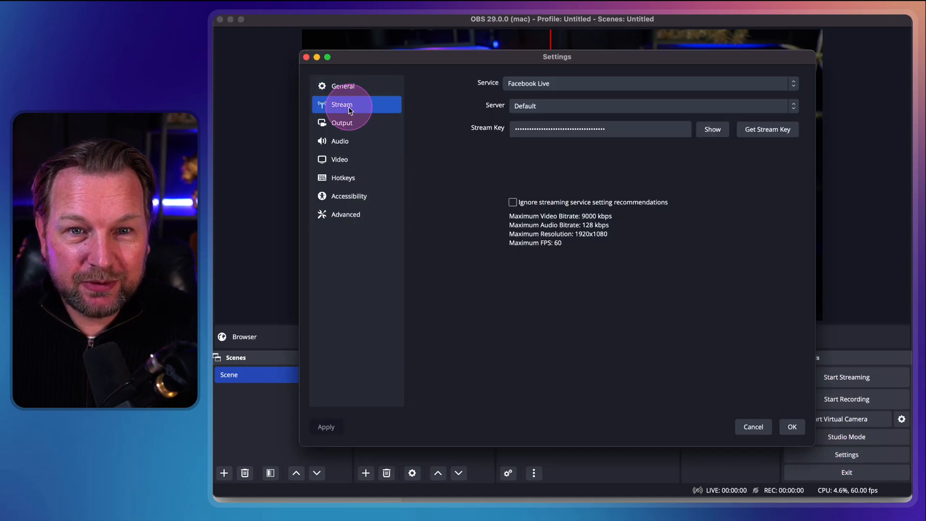
click(558, 129)
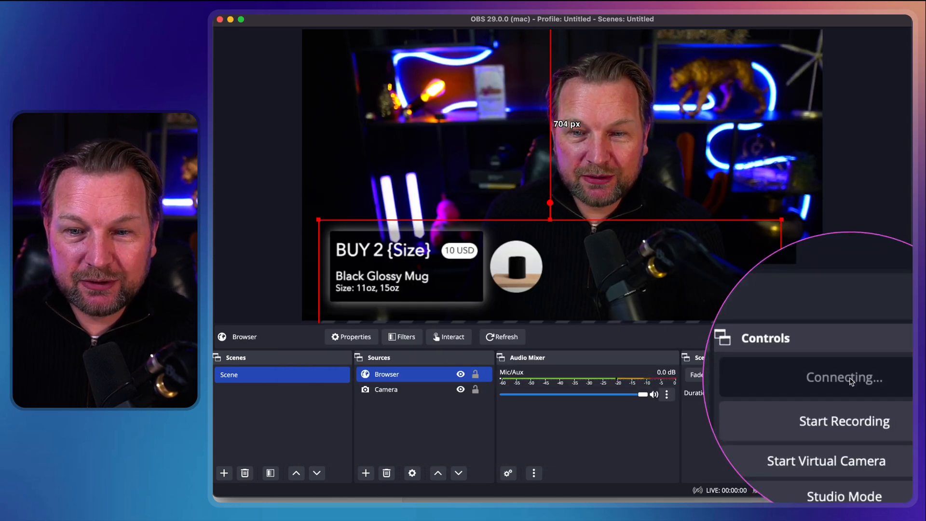
click(847, 377)
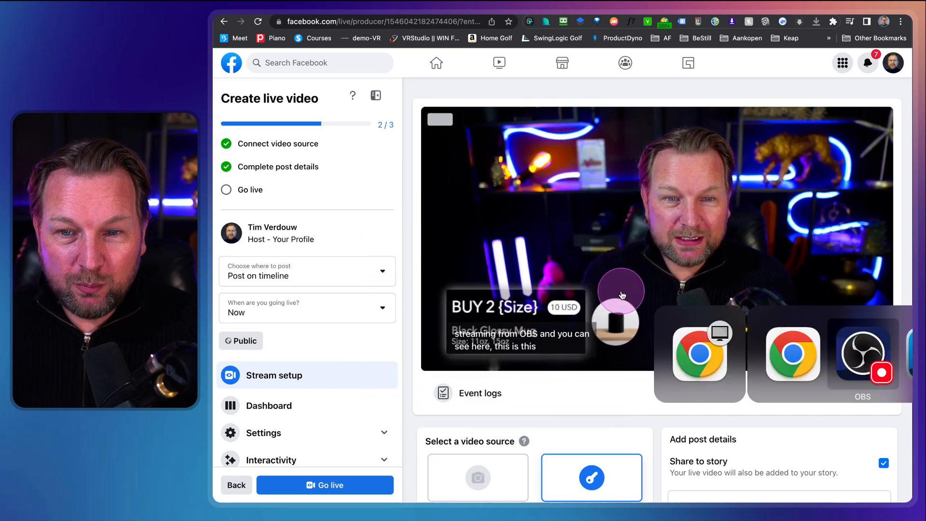
click(863, 357)
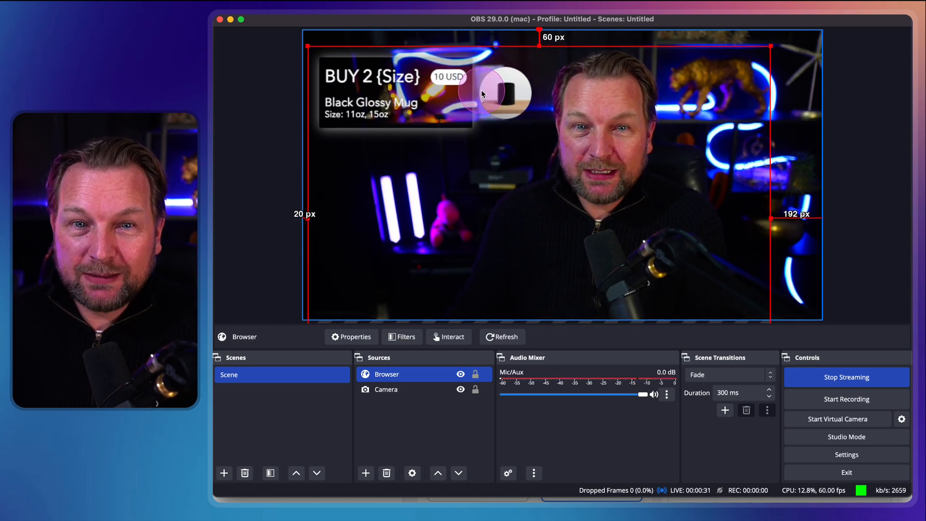
mouse_move(708, 27)
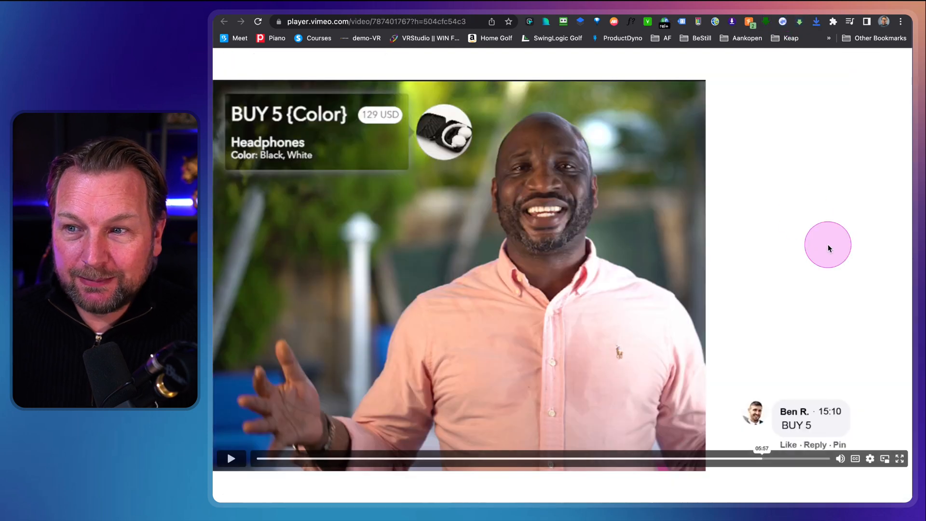
mouse_move(749, 393)
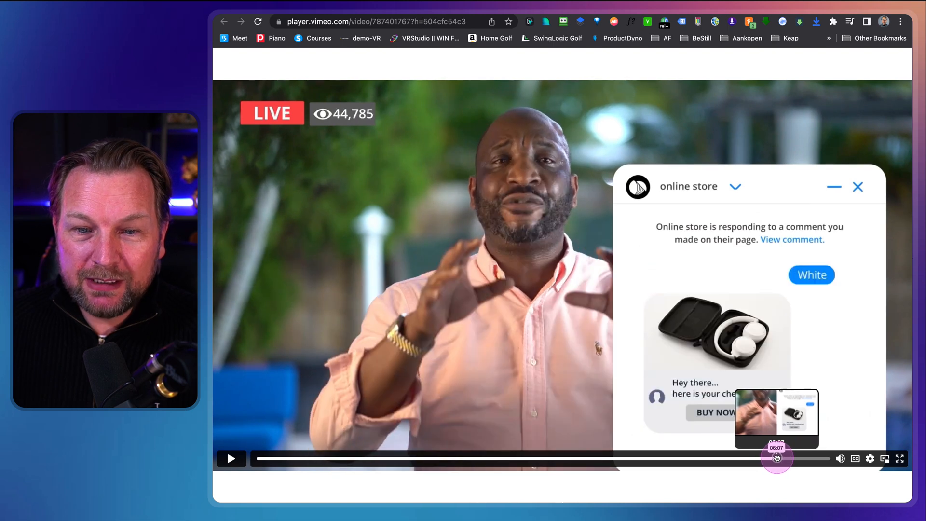
mouse_move(712, 375)
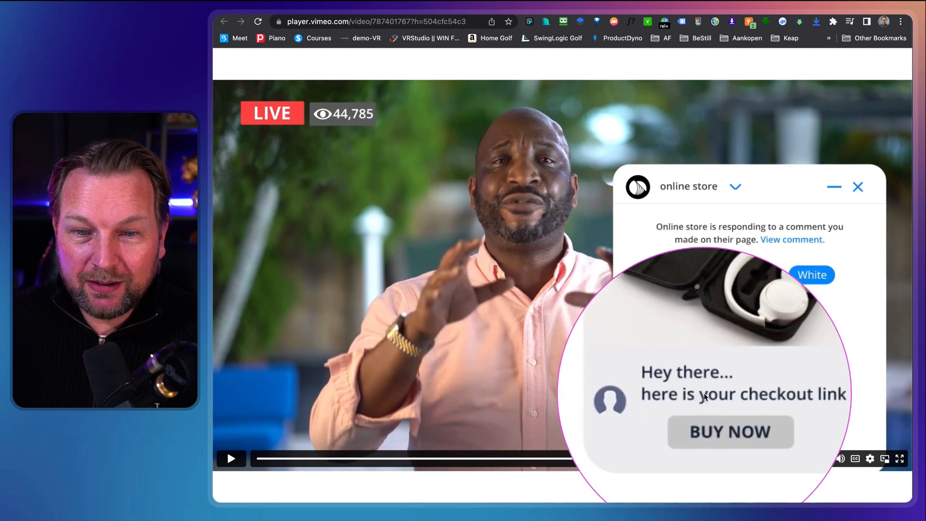
mouse_move(786, 461)
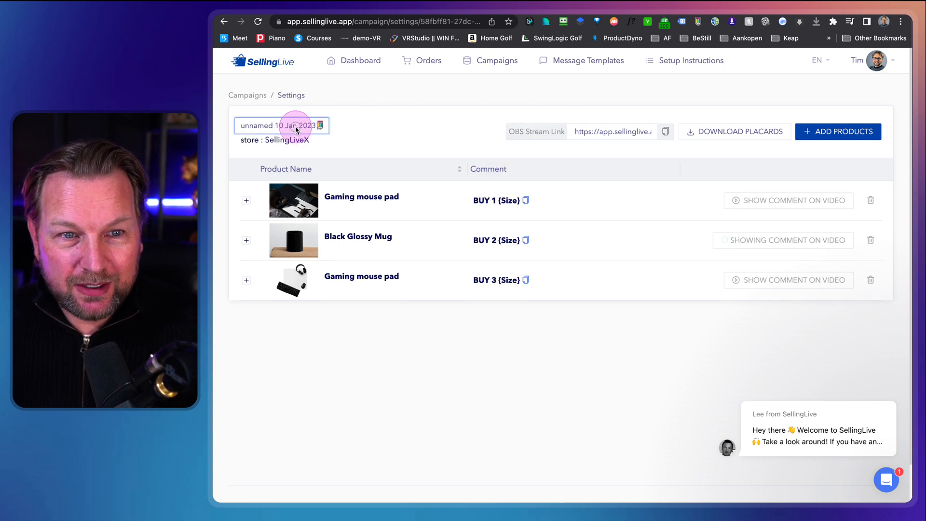
- Rename the campaign to 'Review campaign', save it and return to the campaigns list
double_click(292, 126)
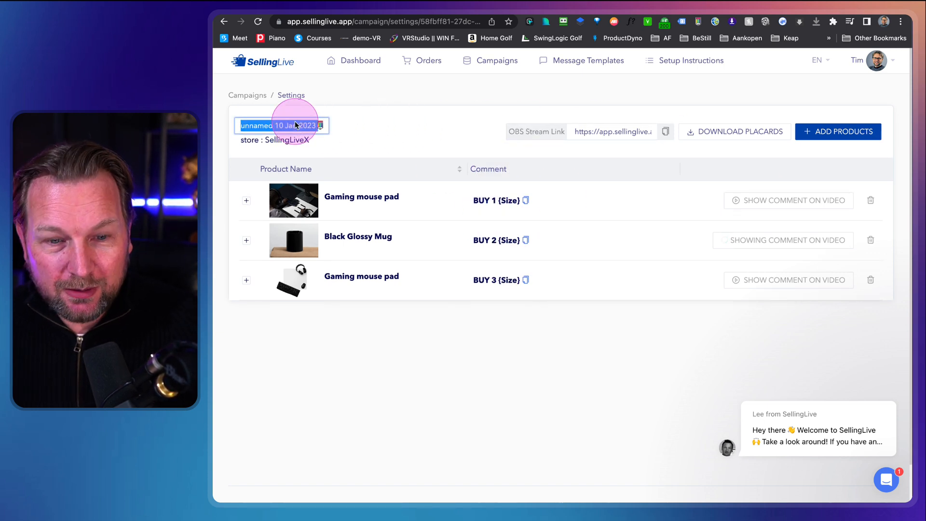
text(Review campa)
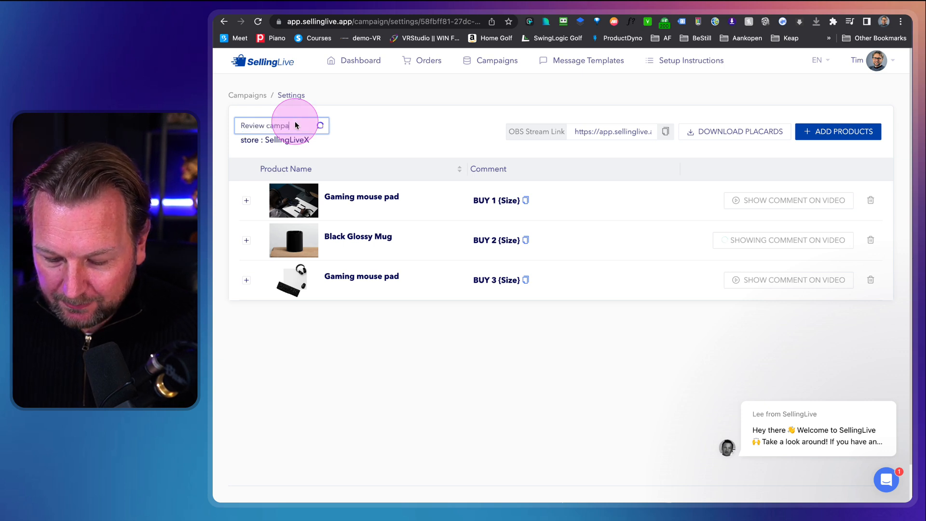
click(321, 126)
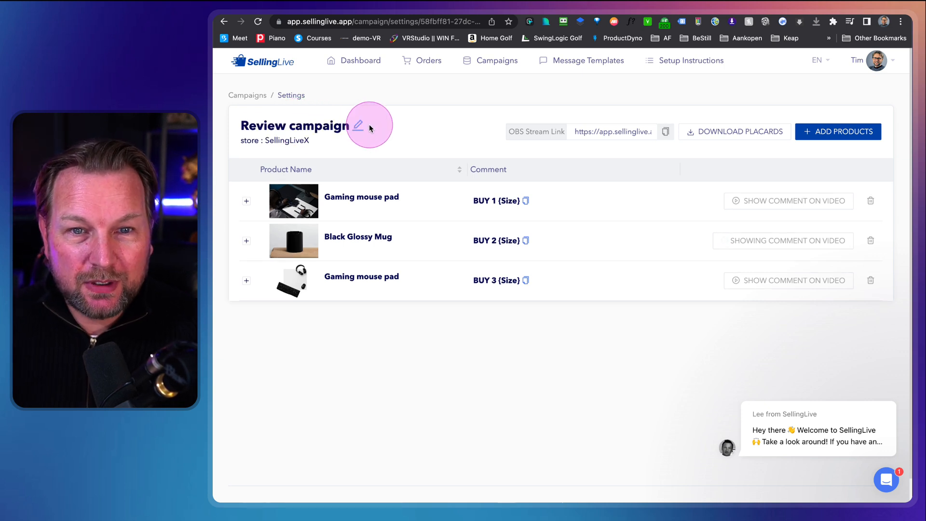
click(358, 125)
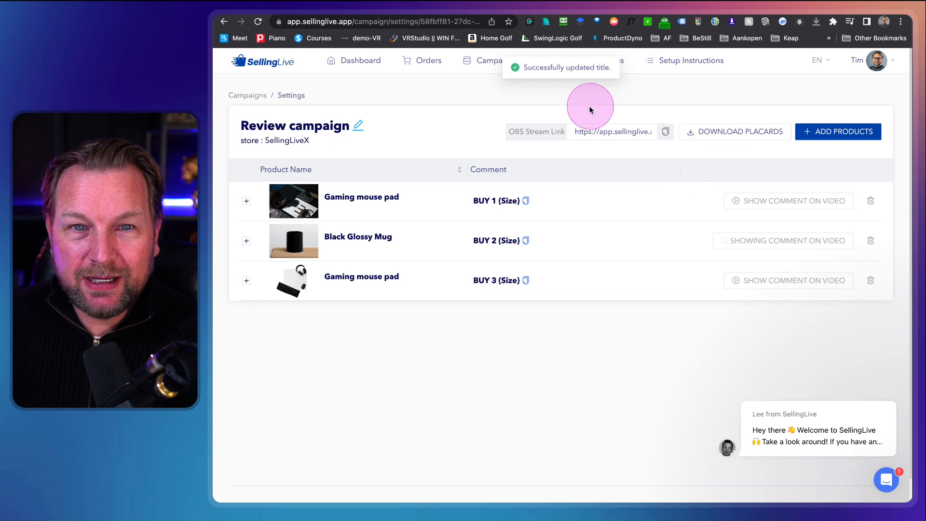
click(485, 60)
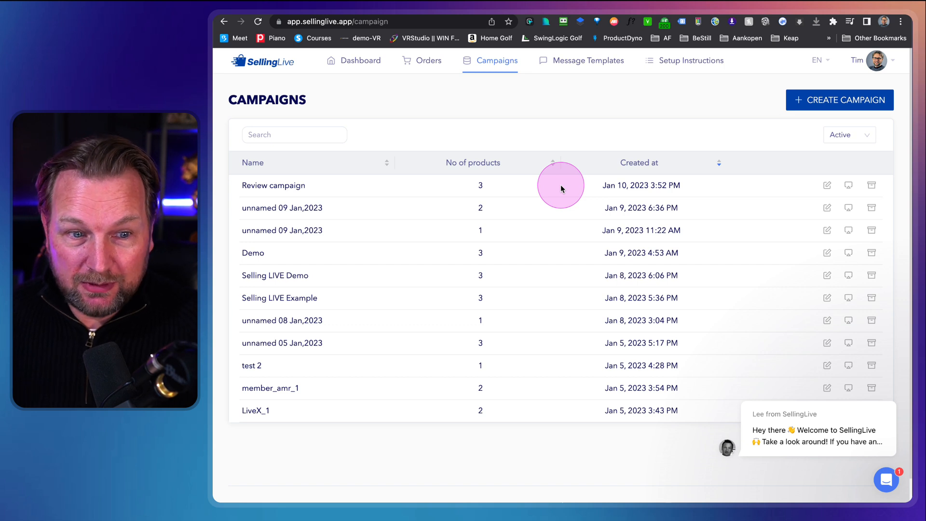
mouse_move(827, 208)
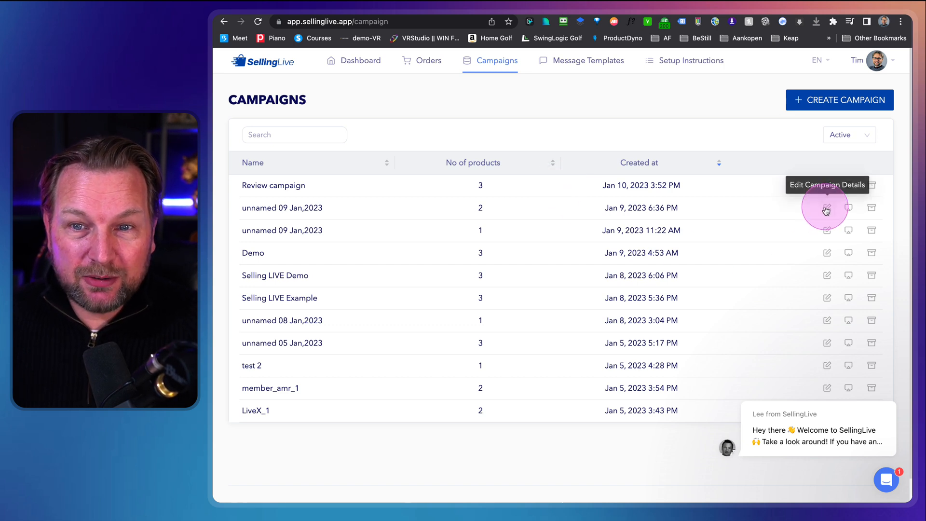
mouse_move(718, 274)
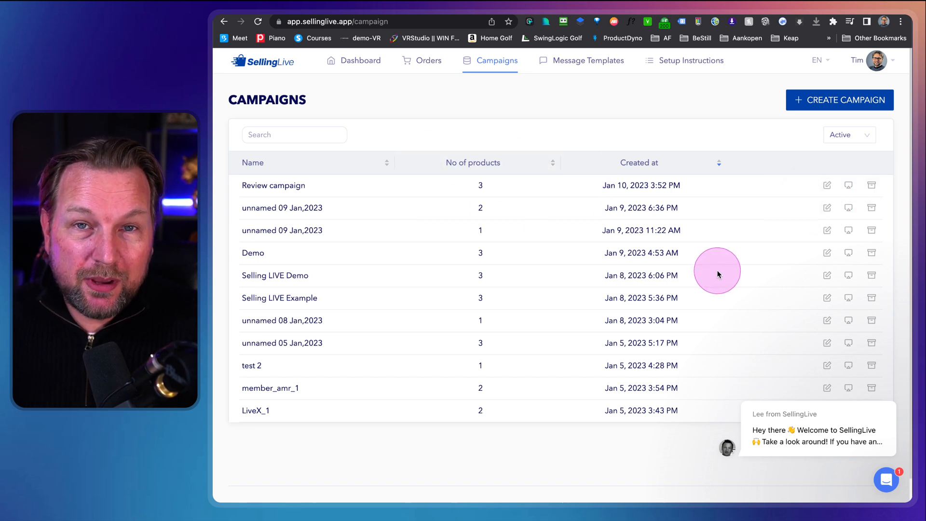
mouse_move(675, 234)
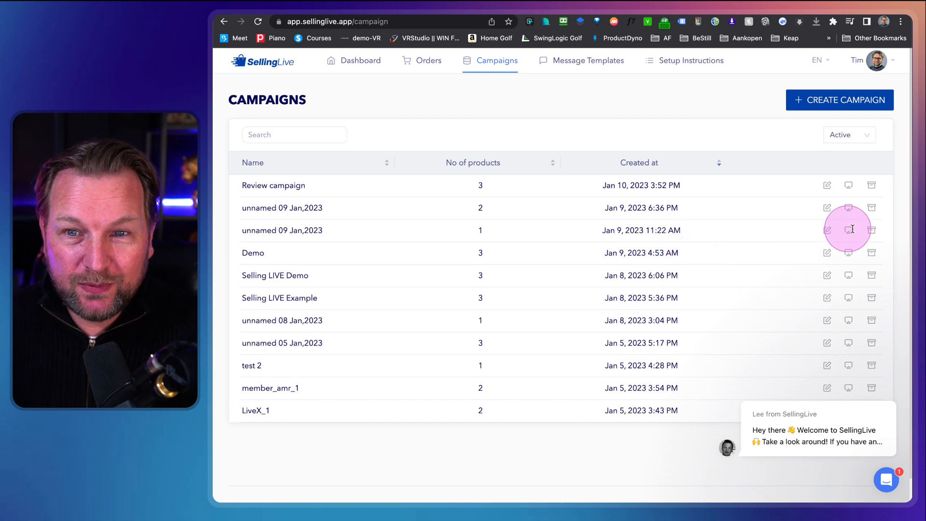
- Show the third product, BUY 3 Gaming mouse pad, on the video instead of the mug
click(848, 230)
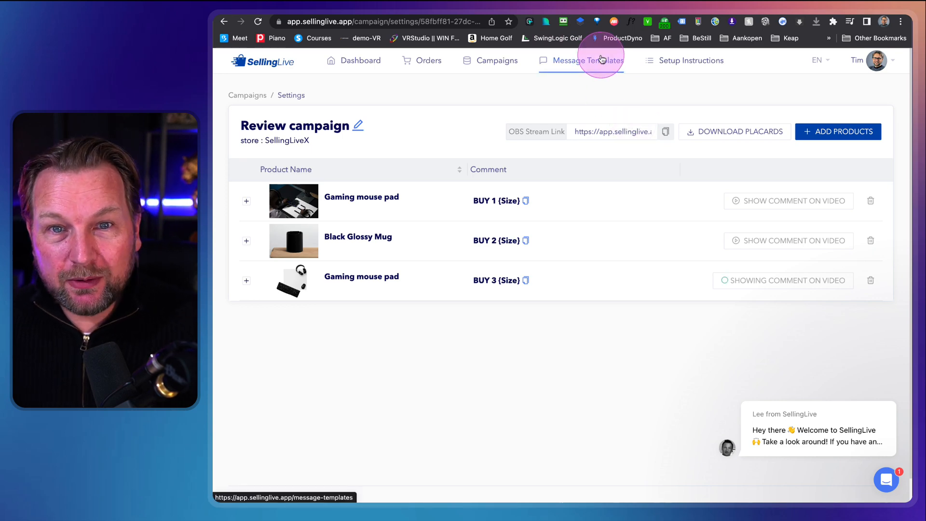
- Open Message Templates and expand the Initial Message section
click(589, 60)
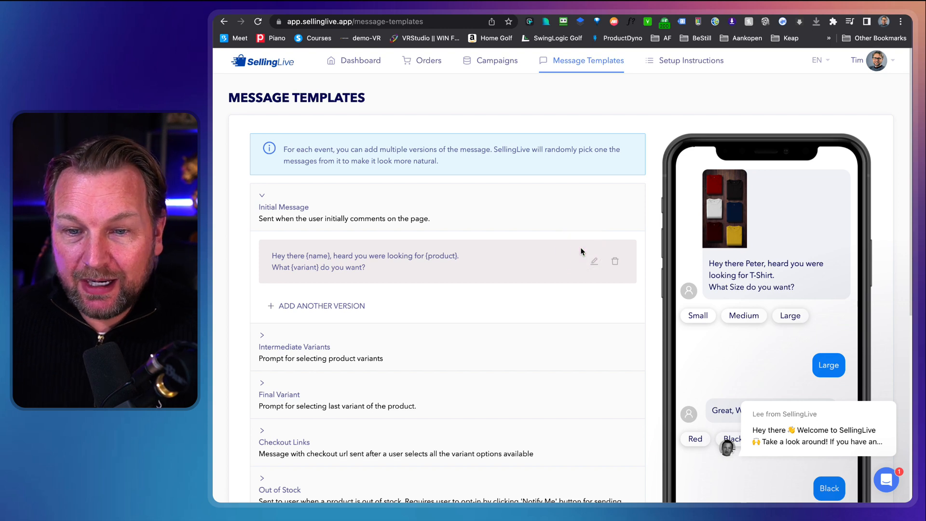
click(887, 487)
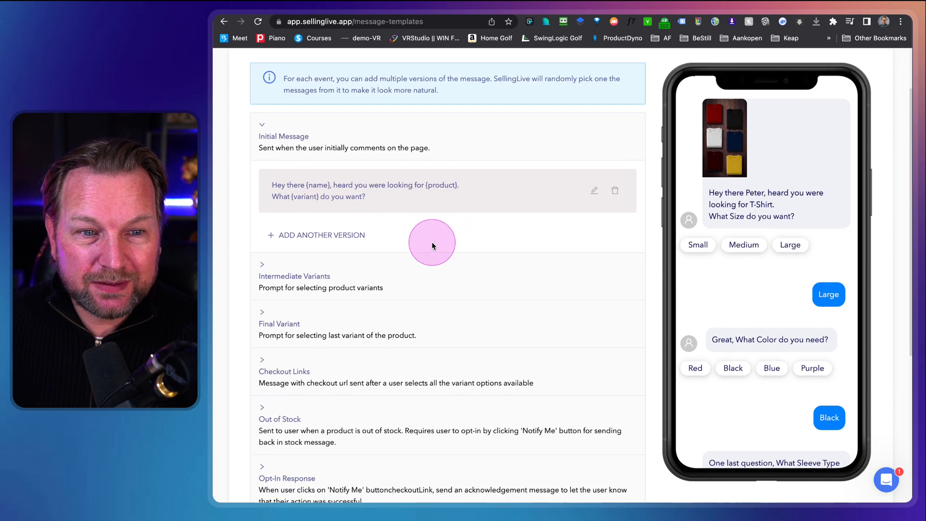
scroll(down, 3)
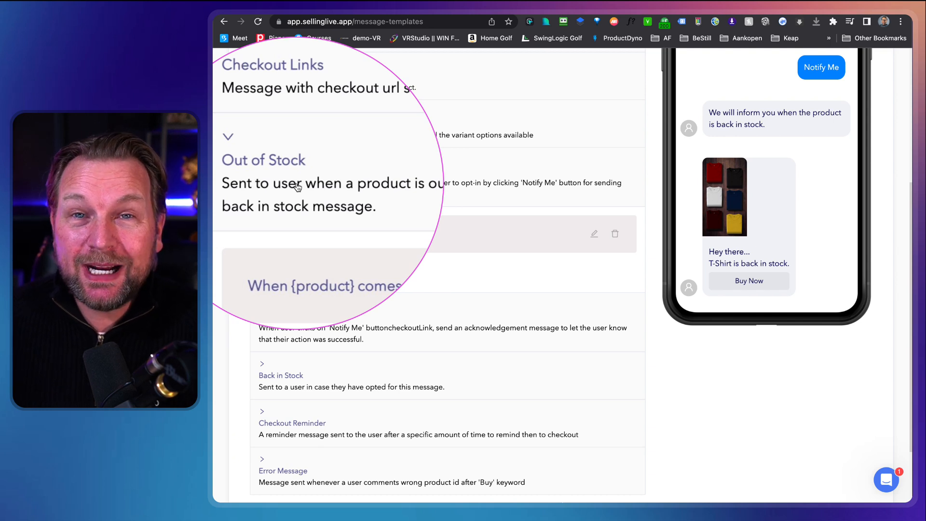
- Select the Checkout Reminder template so the phone preview shows the items-in-cart message
scroll(down, 3)
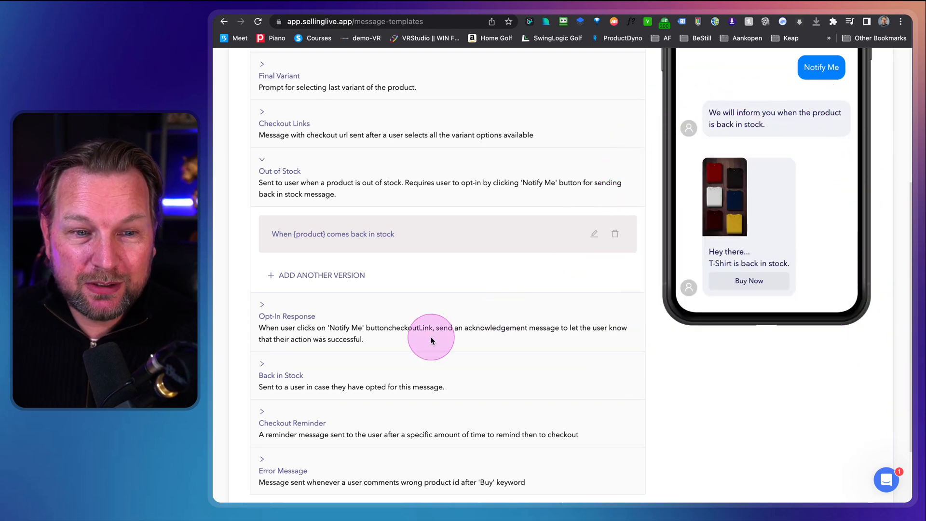
scroll(down, 3)
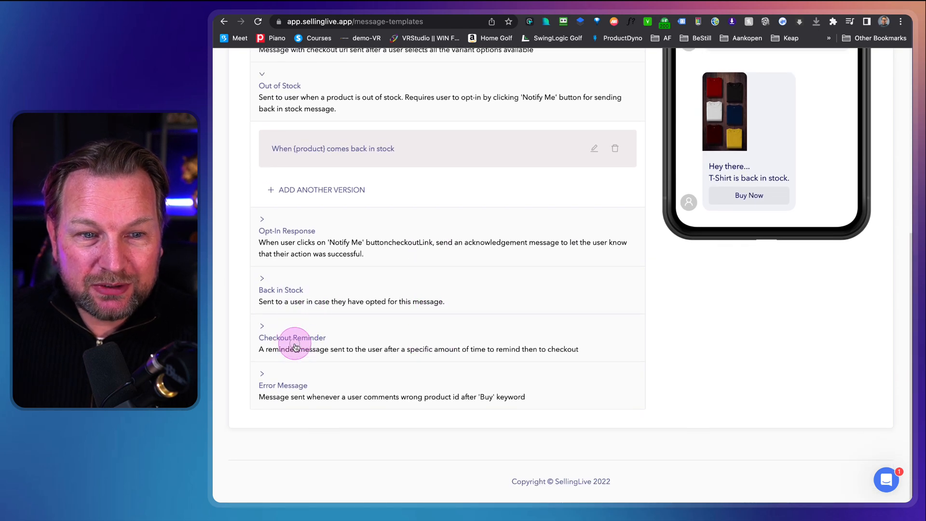
click(292, 338)
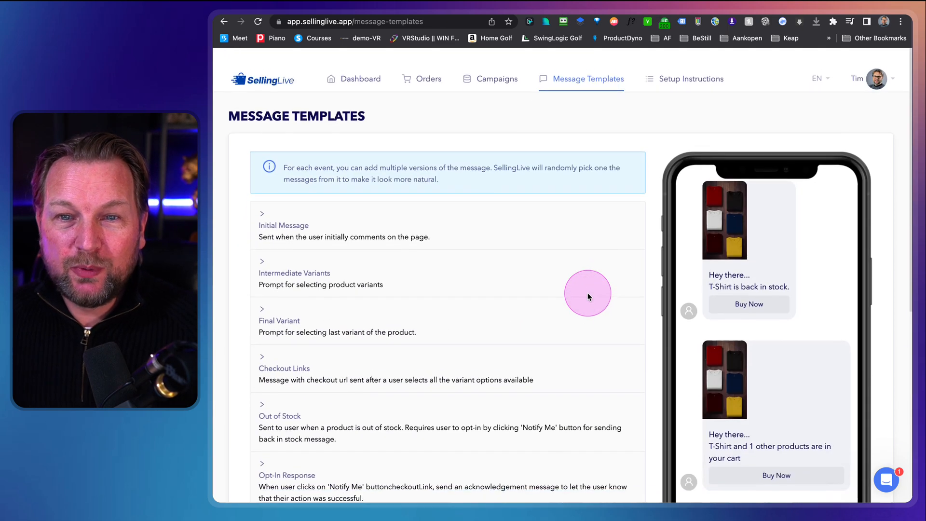
- Visit Orders, Campaigns and Message Templates, then return to the Dashboard with this week's totals
scroll(down, 3)
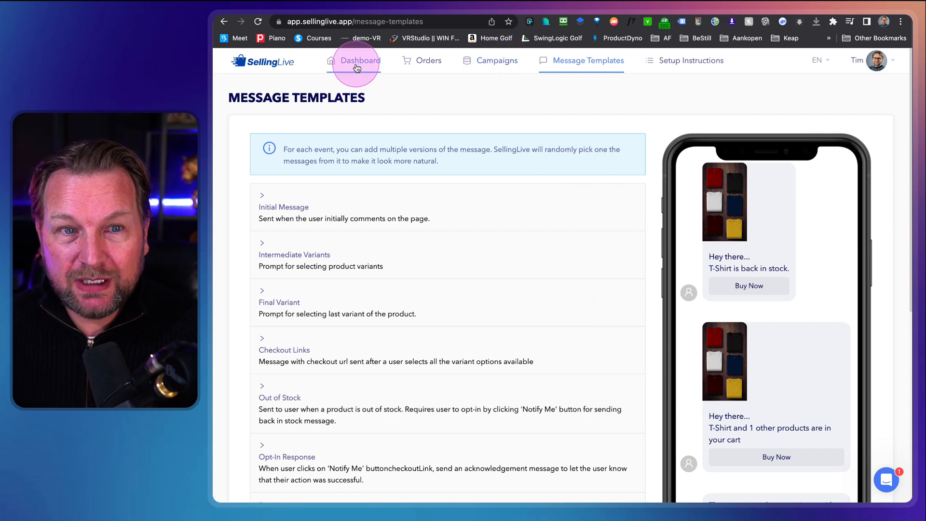
click(361, 59)
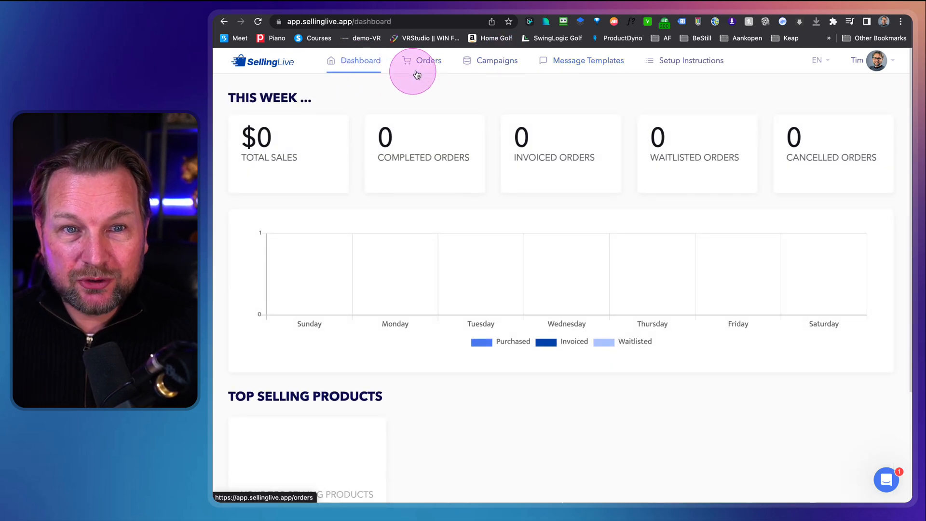
click(422, 60)
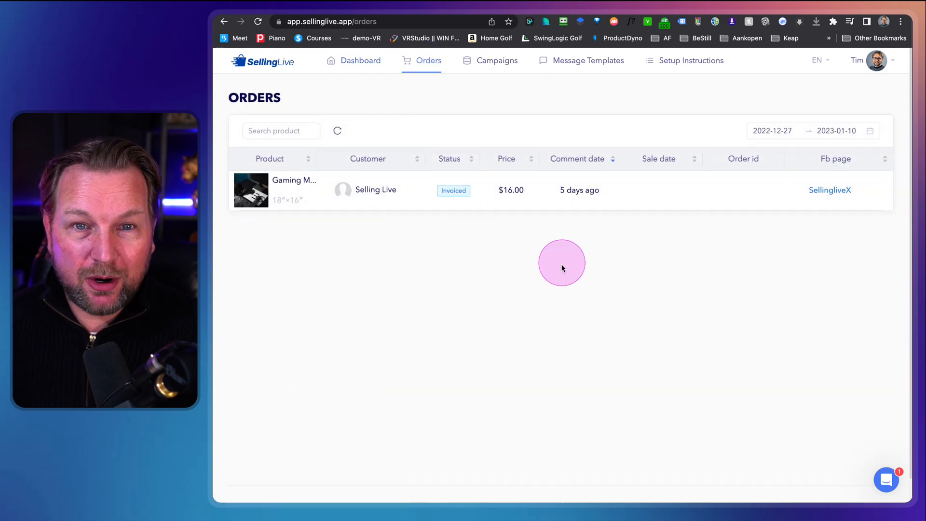
click(498, 60)
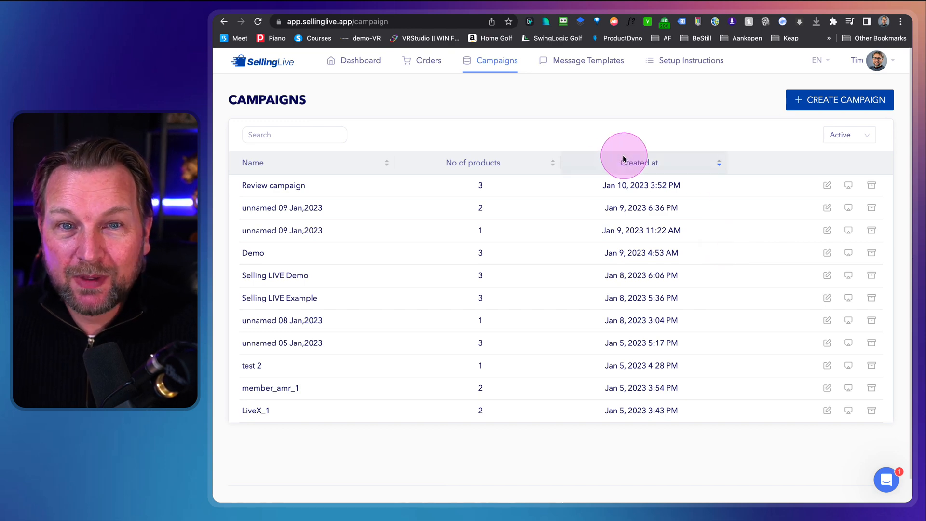
click(589, 59)
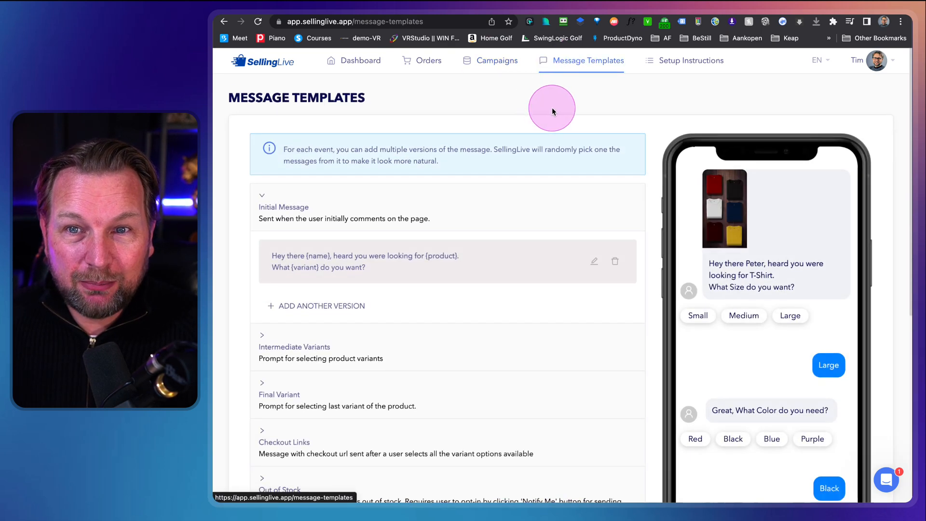
click(360, 60)
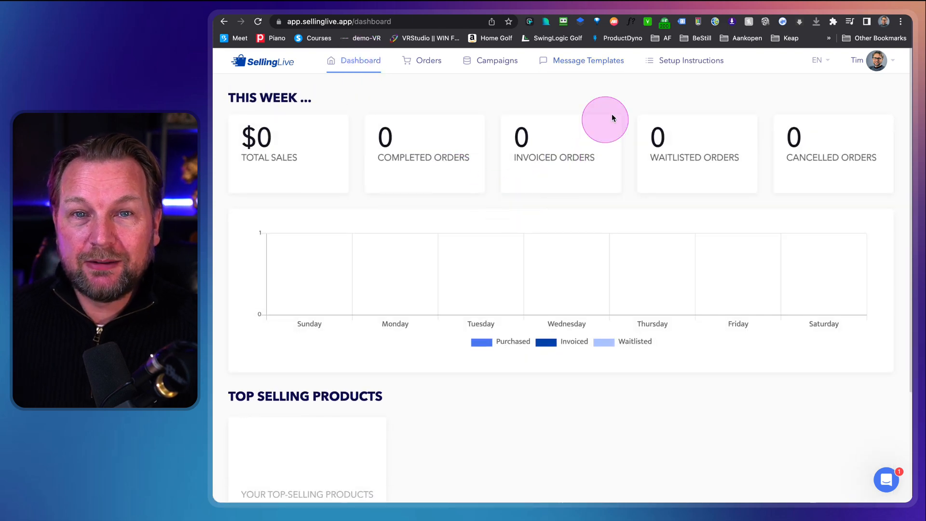